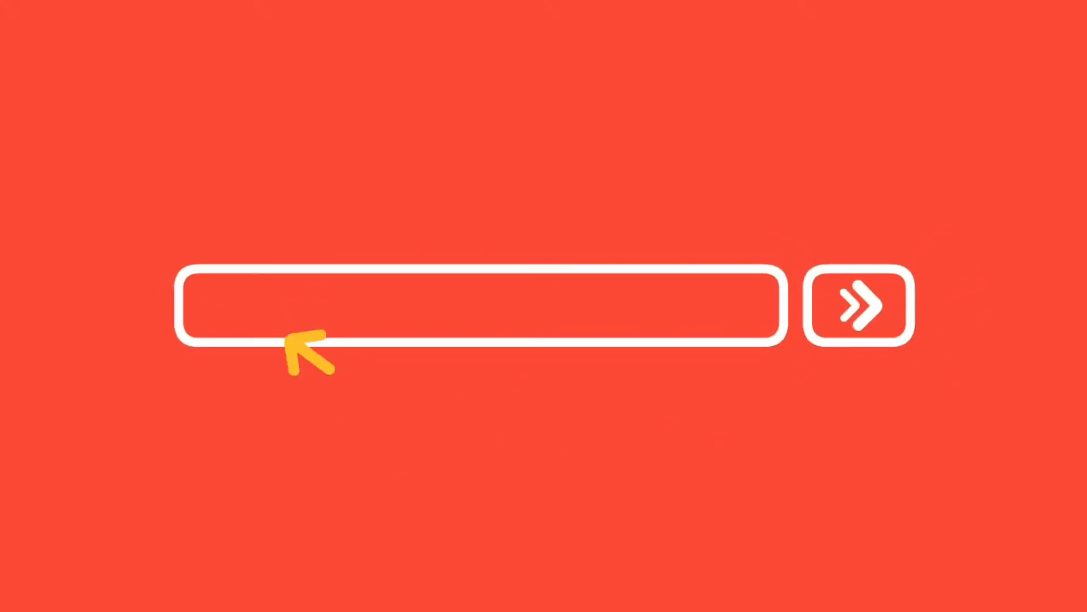
Step: Launch IntelliJ IDEA 2017.1.3 from its desktop shortcut, opening the UserInputTutorial project
text(Coding With Chandler)
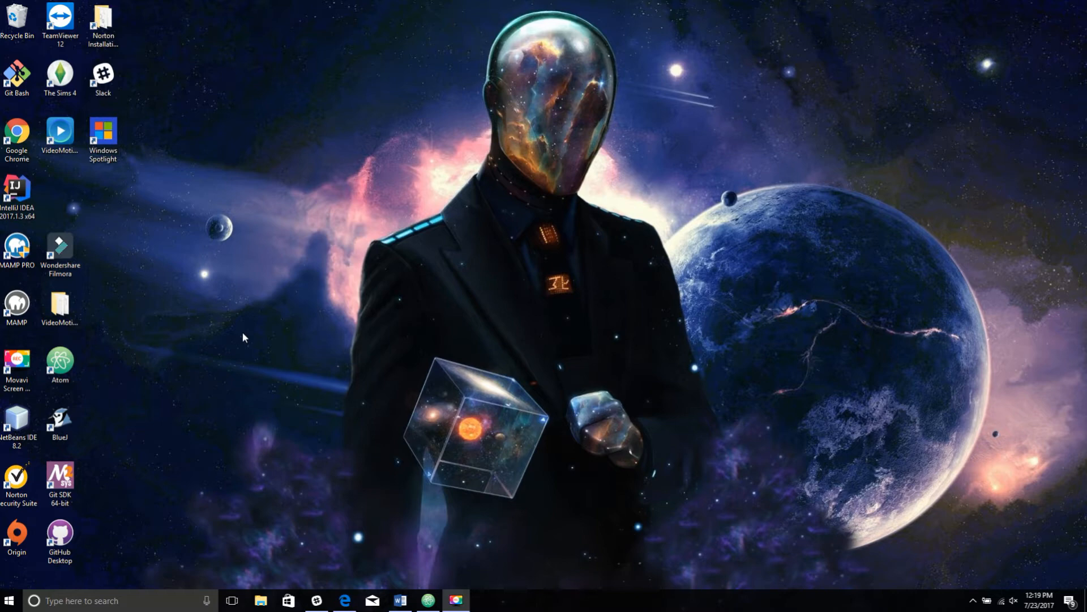
click(17, 194)
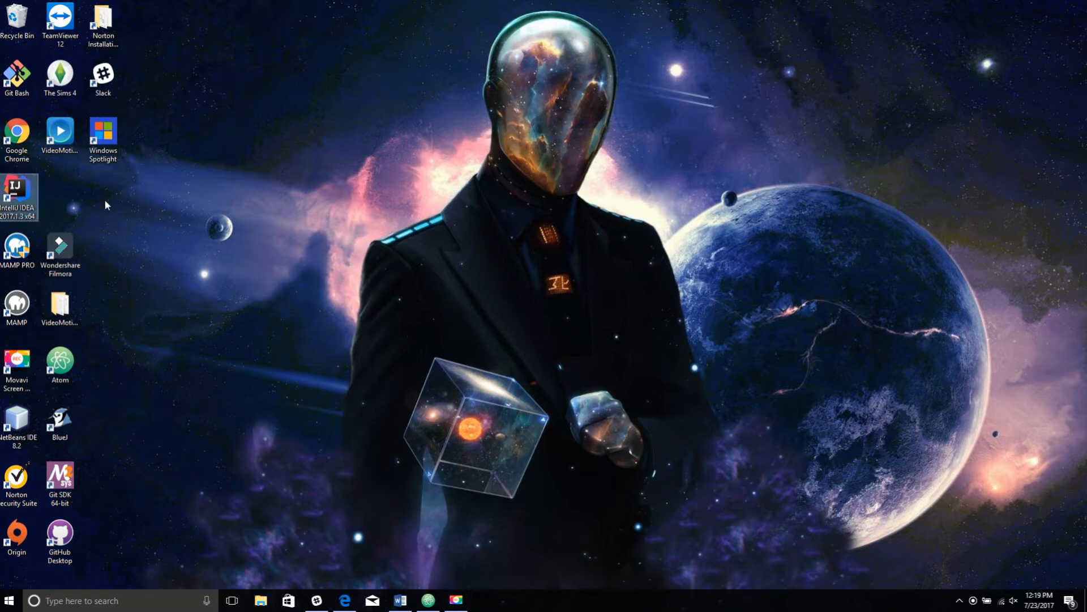
double_click(19, 196)
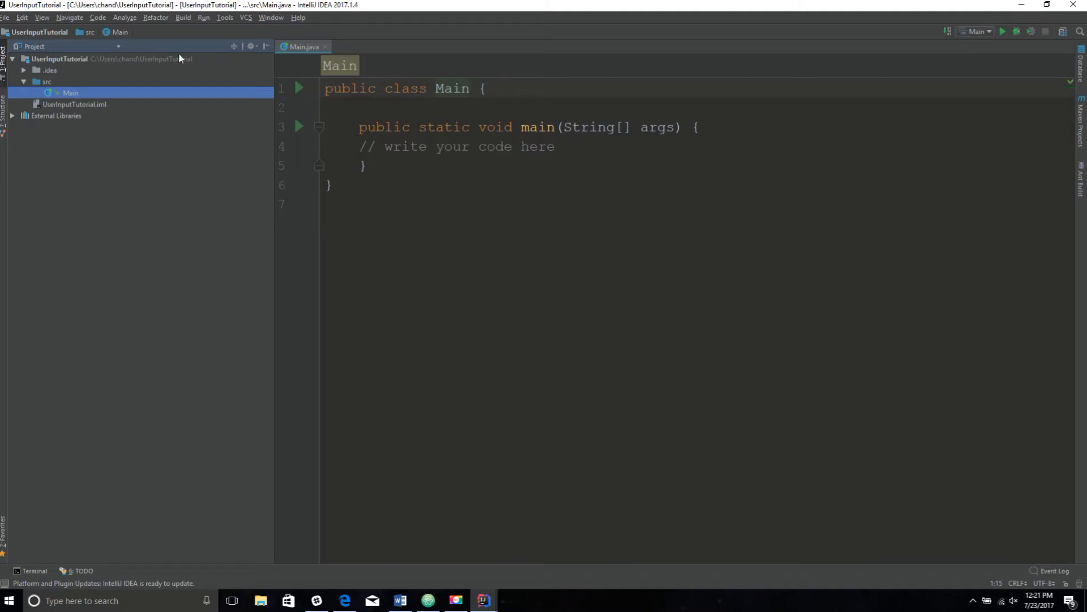
Step: Rename the Main class and Main.java to UserInput through Refactor > Rename
right_click(69, 92)
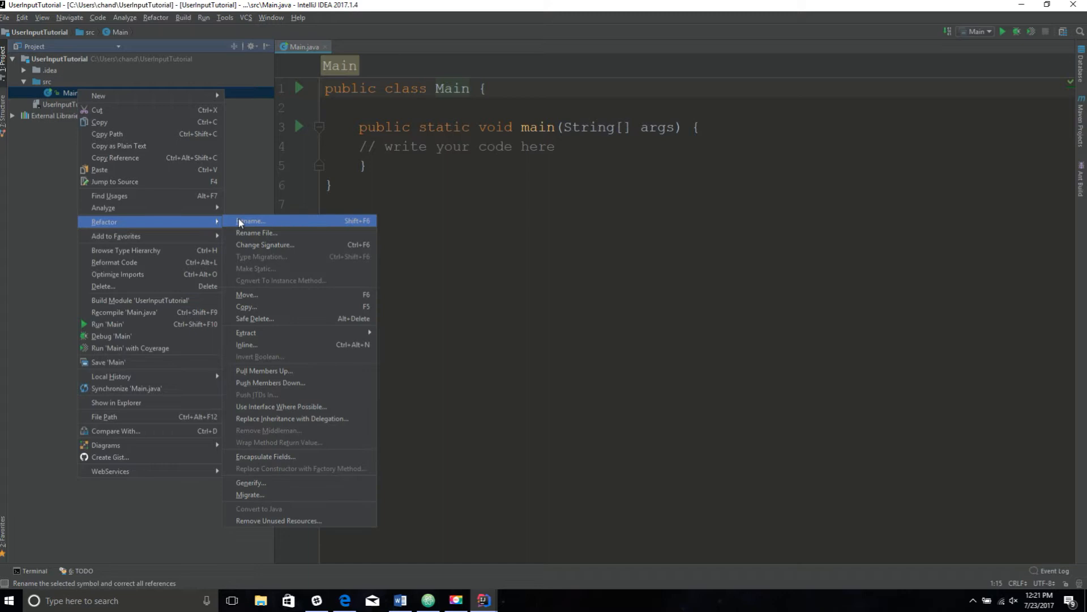
click(251, 220)
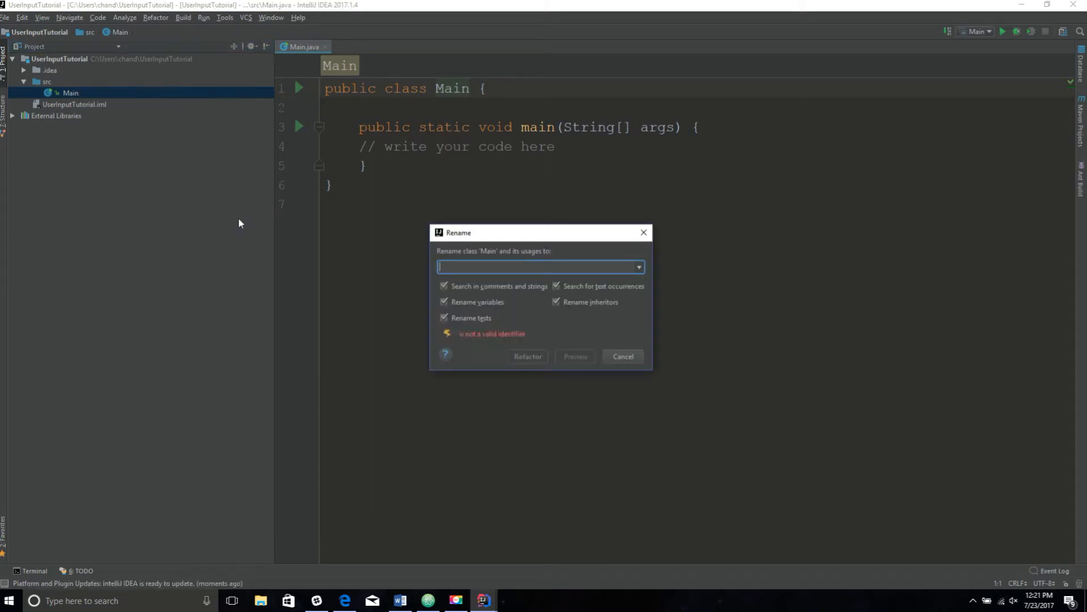
text(UserIn)
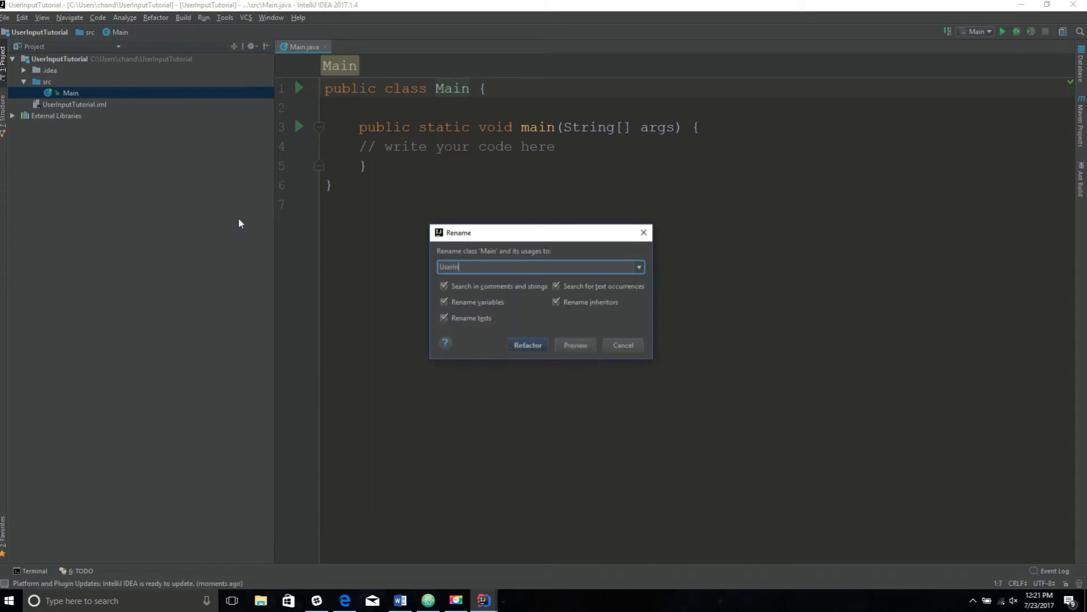
click(527, 345)
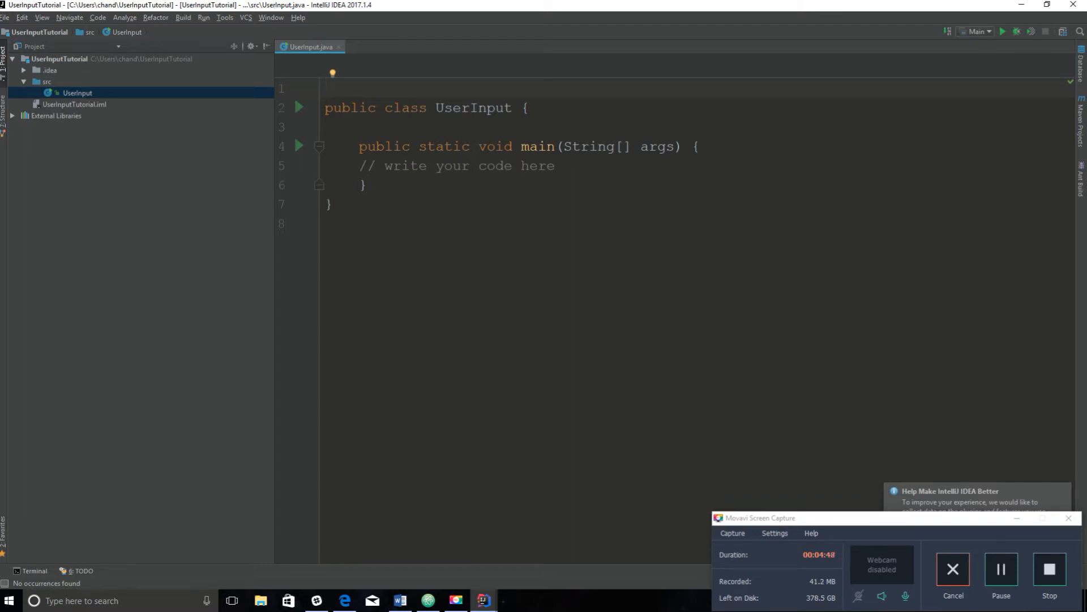
Step: Add 'import java.util.Scanner;' as the first line of UserInput.java
click(325, 89)
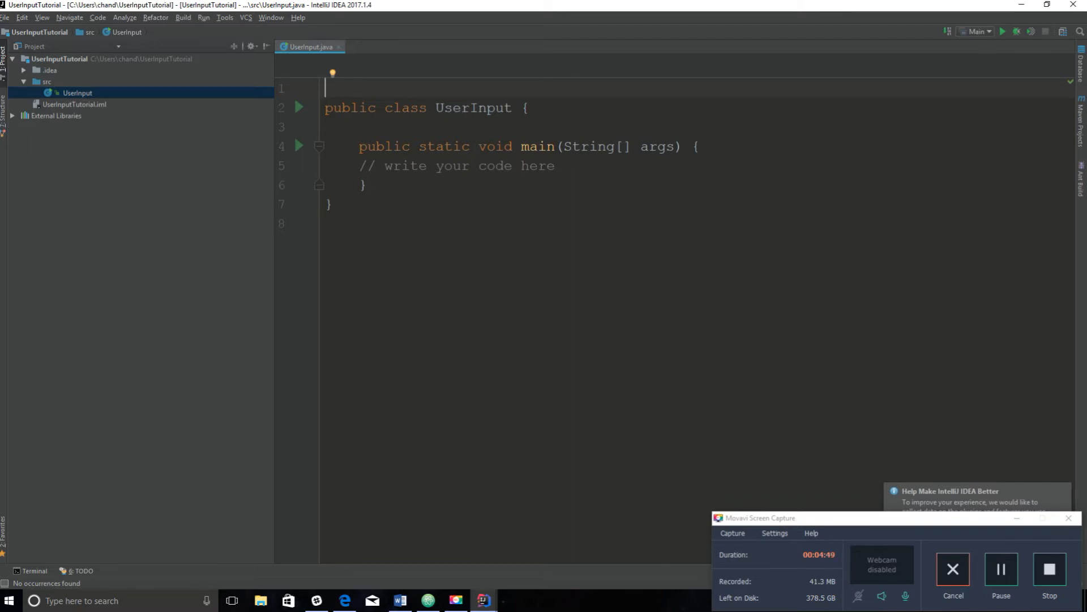
text(import)
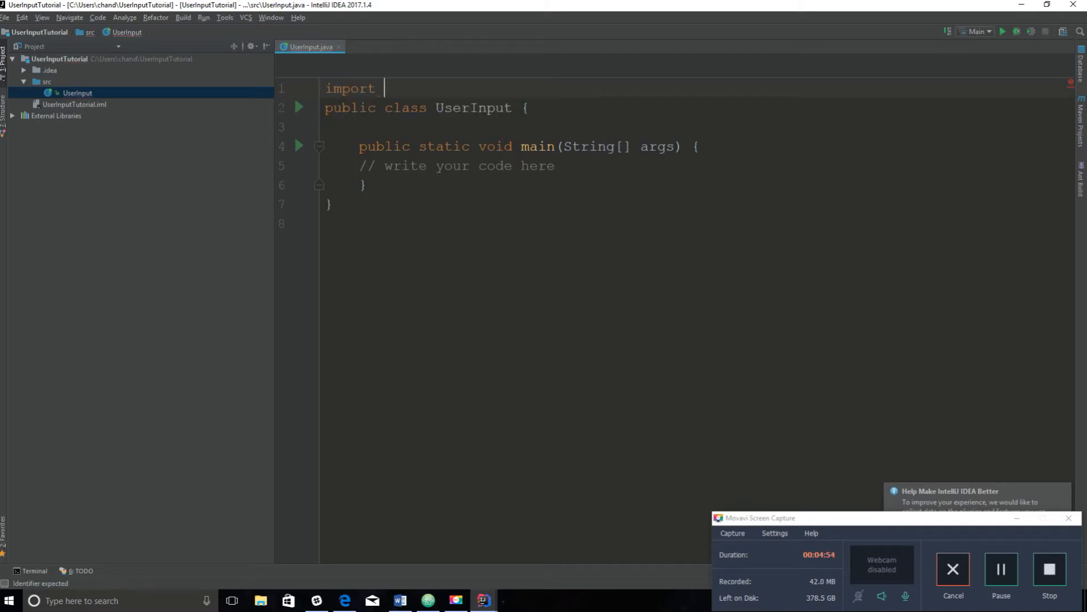
text(java.t)
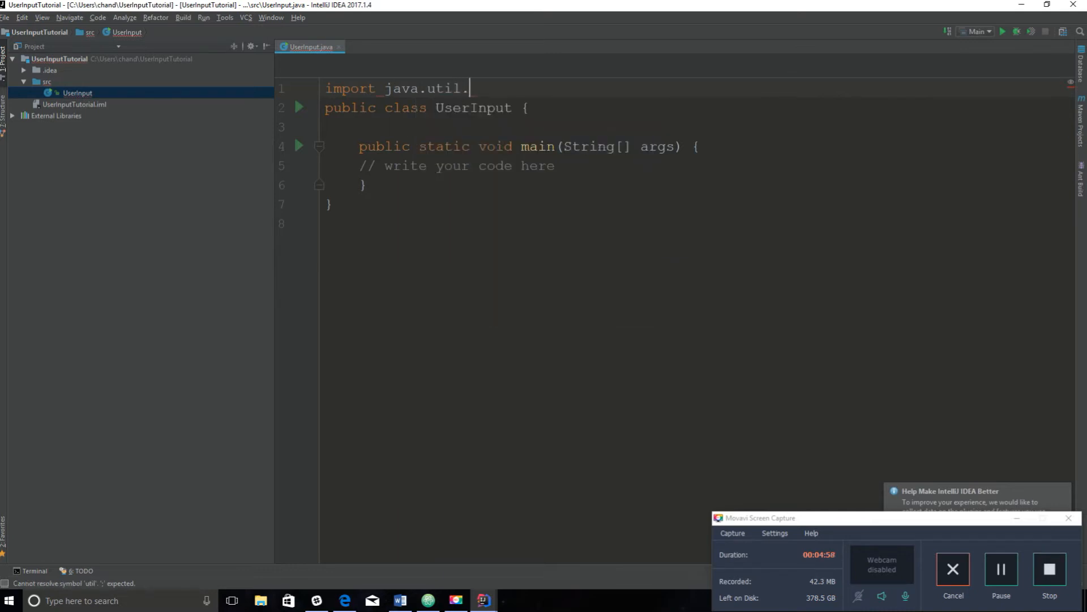
text(Scanner;)
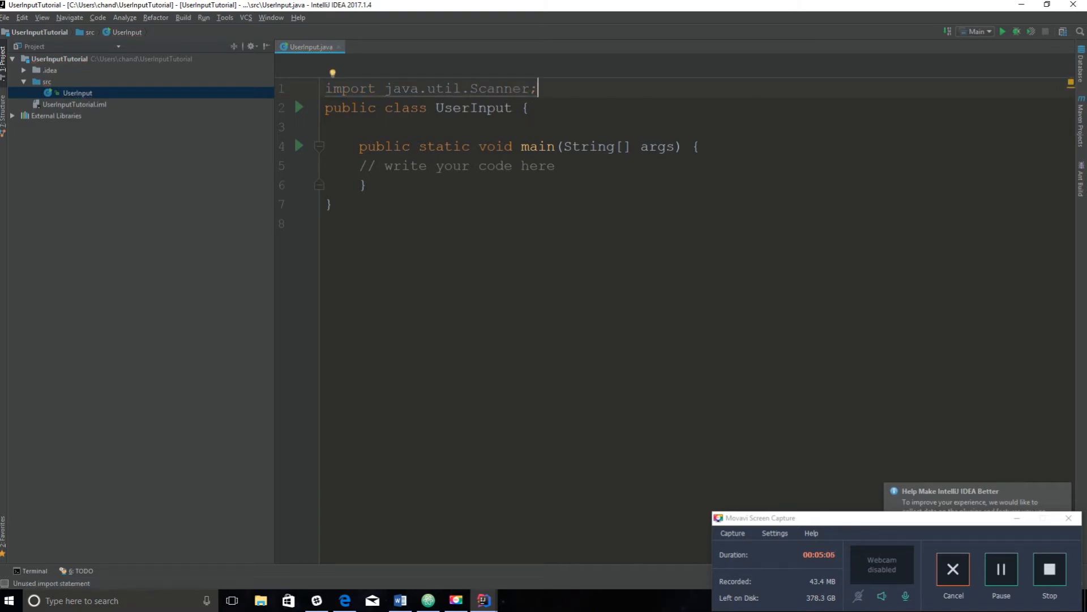
click(562, 165)
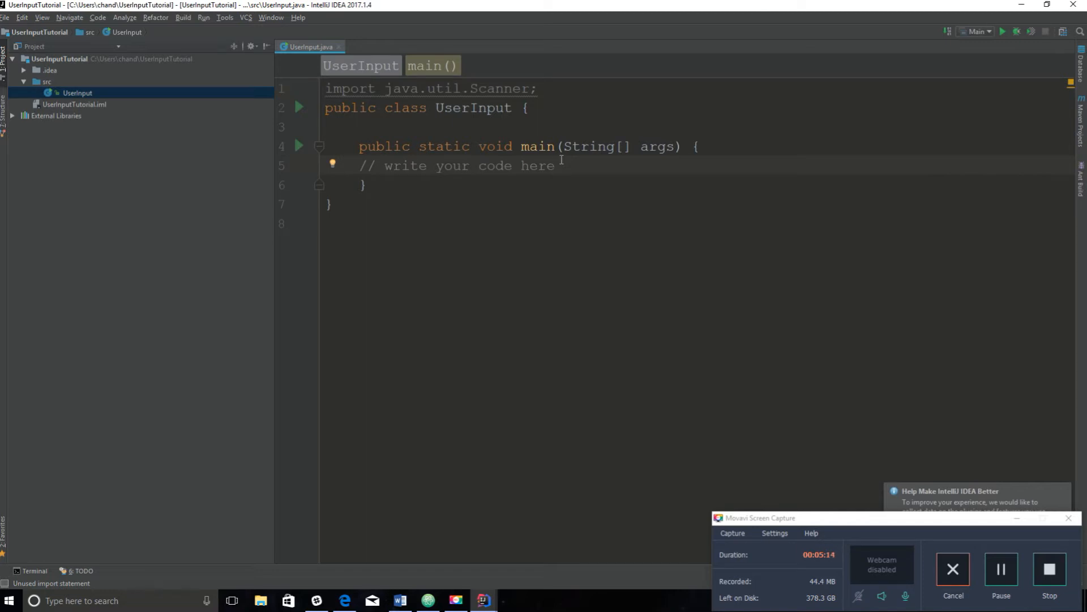
Step: Replace the placeholder comment with 'Scanner scannerObject = new Scanner(System.in);'
key(Backspace)
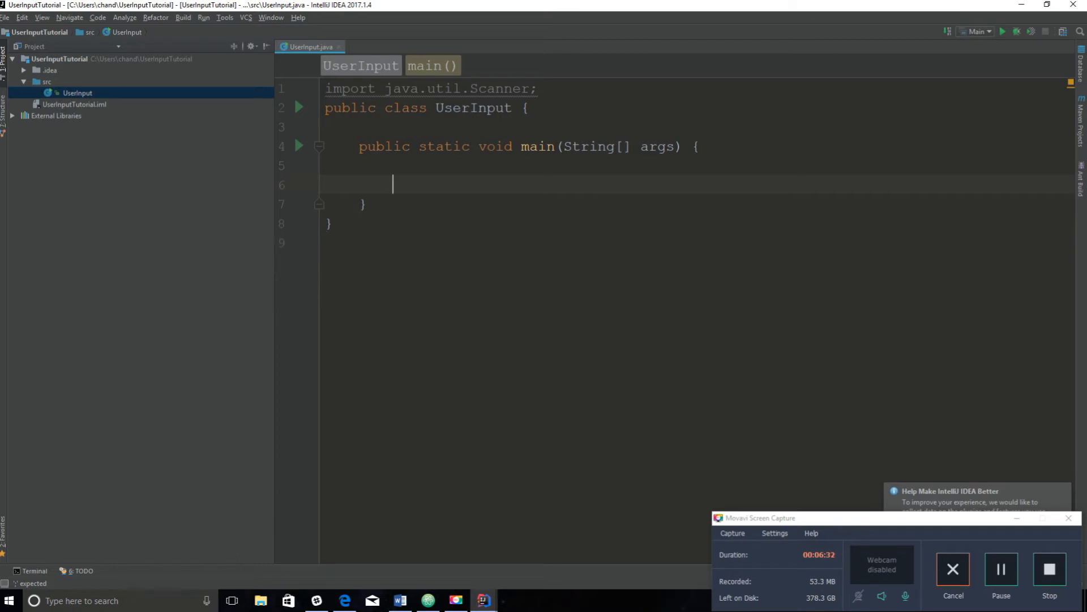
text(Sc)
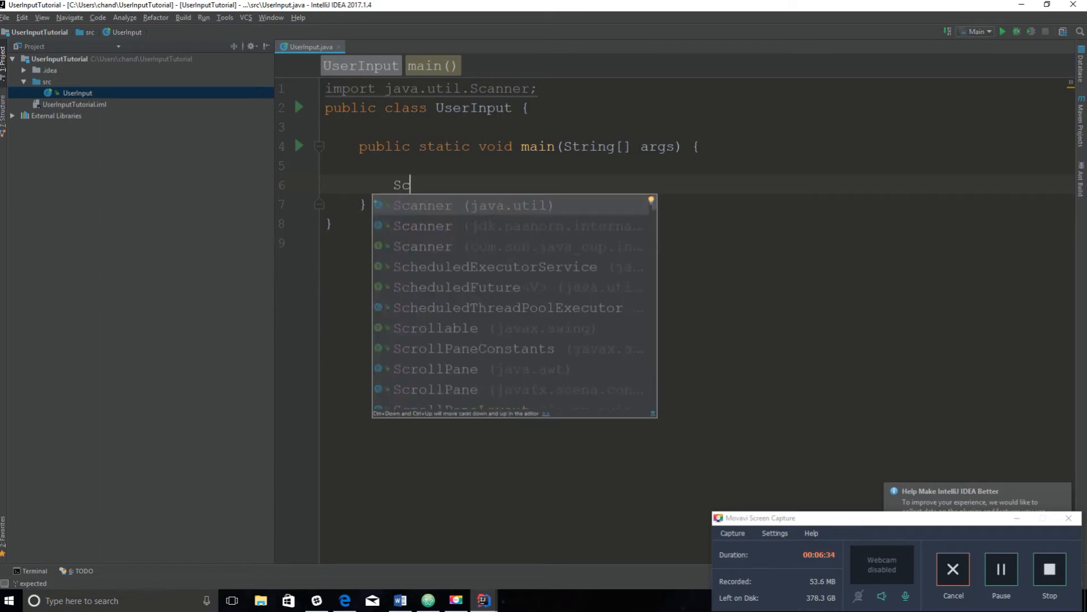
click(474, 205)
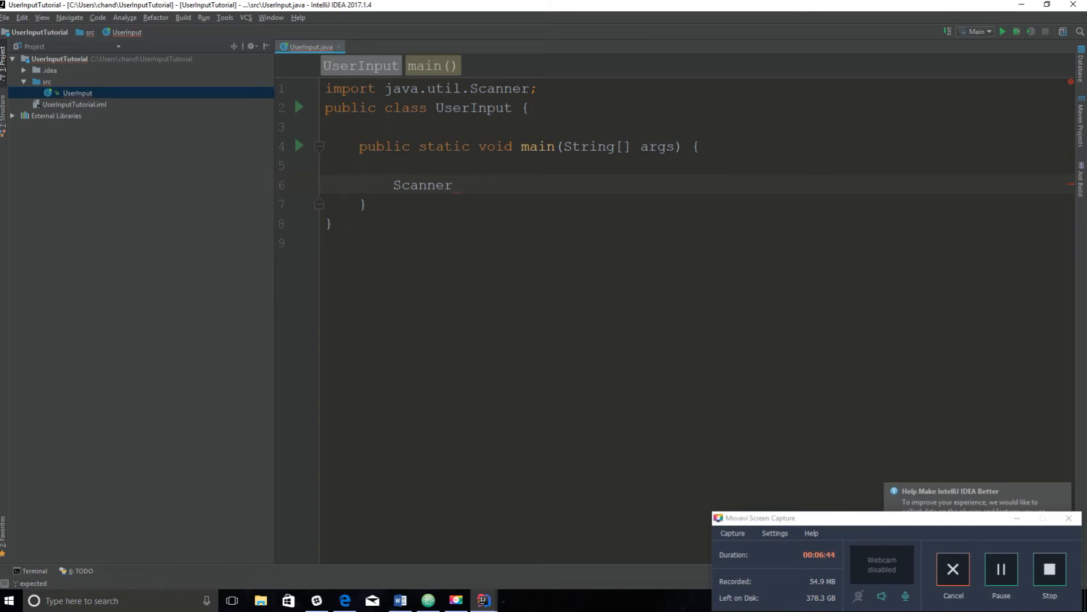
text(scannerObject =)
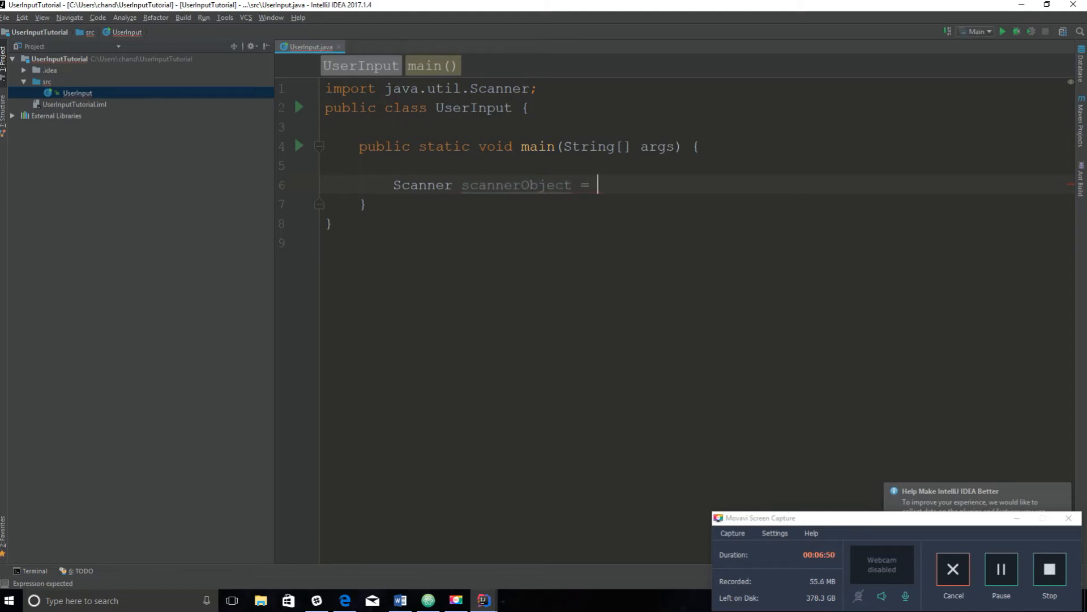
text(new)
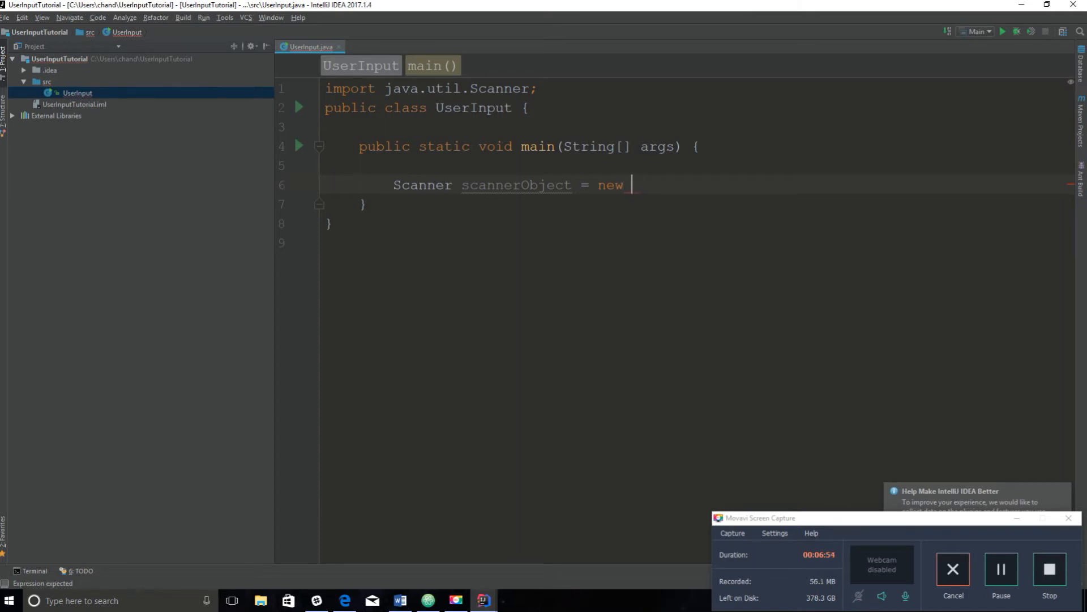
text(Sc)
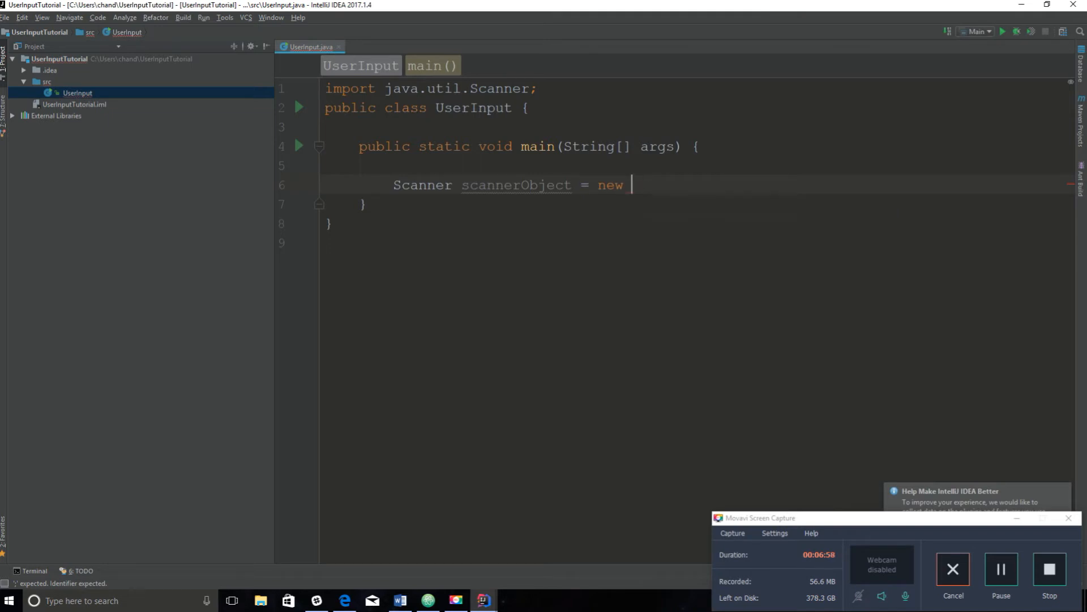
text(Scanner(System.)
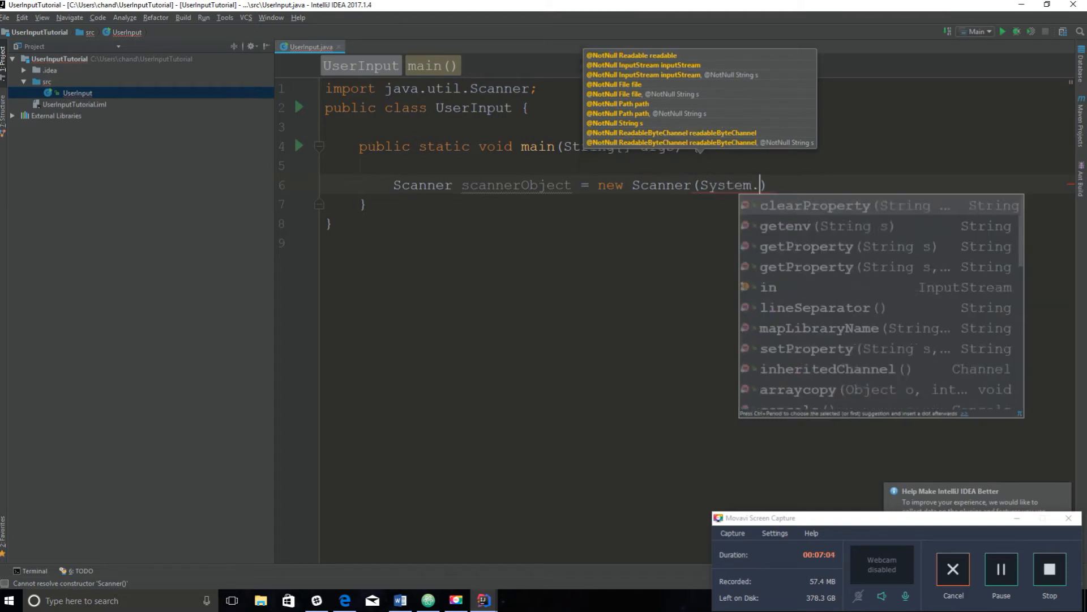
text(in))
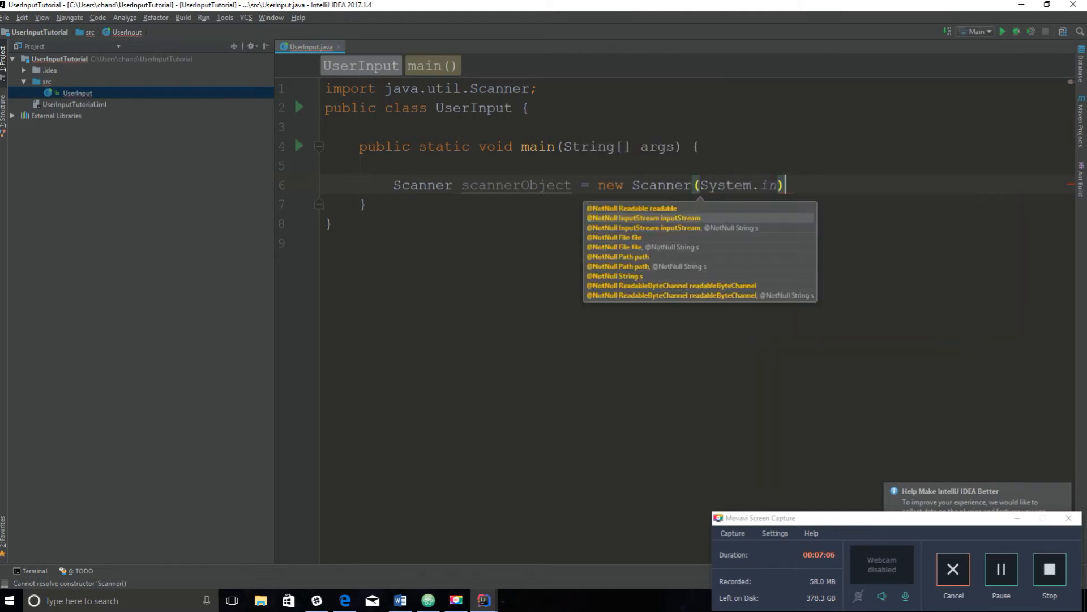
text(;)
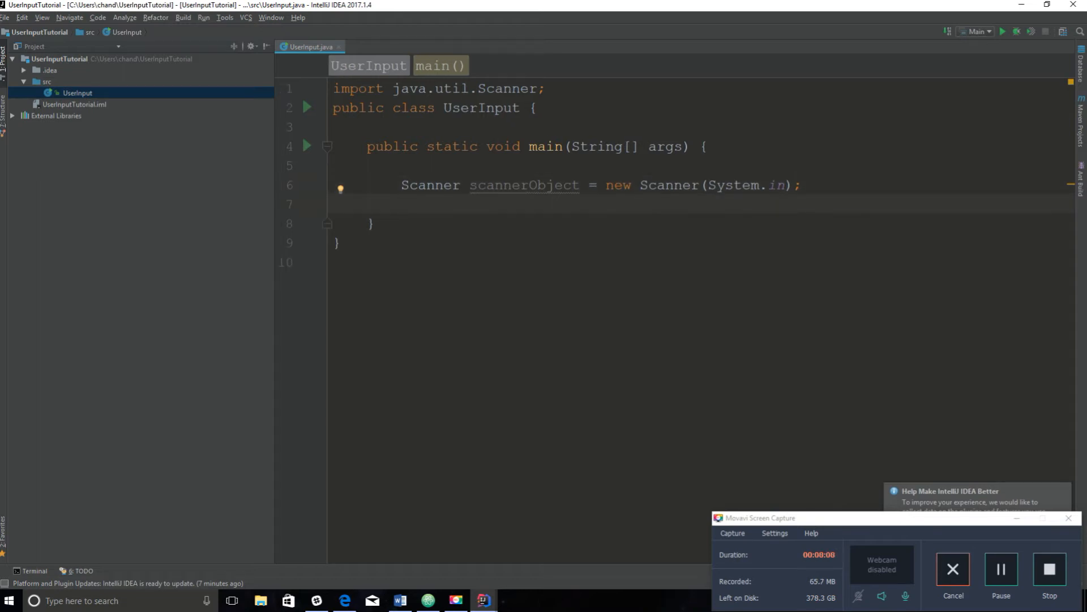
Step: Add 'System.out.println("Enter two numbers: ");' below the Scanner declaration
key(Enter)
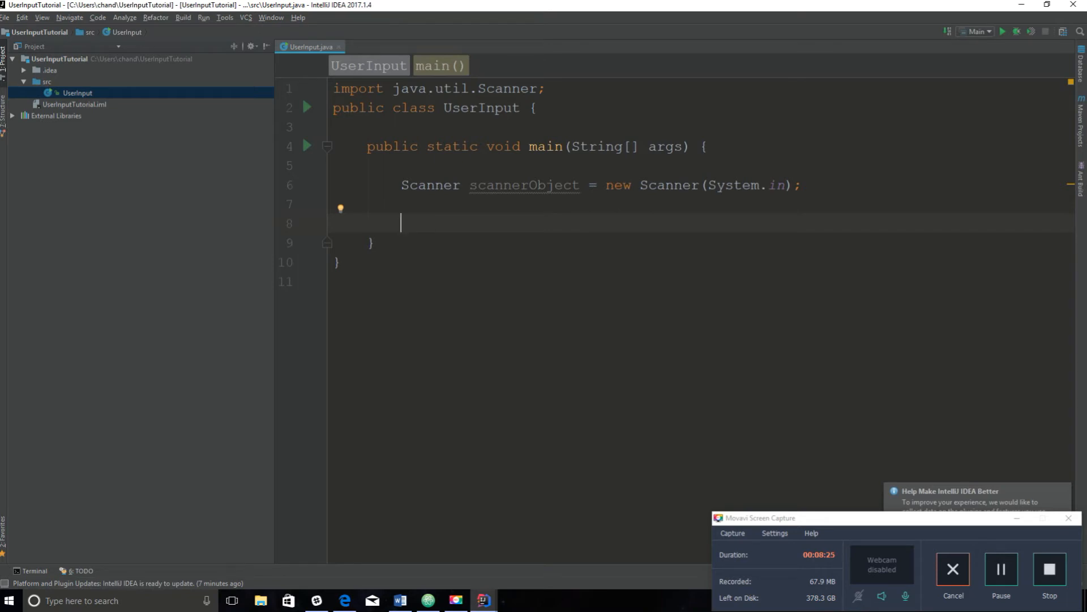
text(System.out.println(")
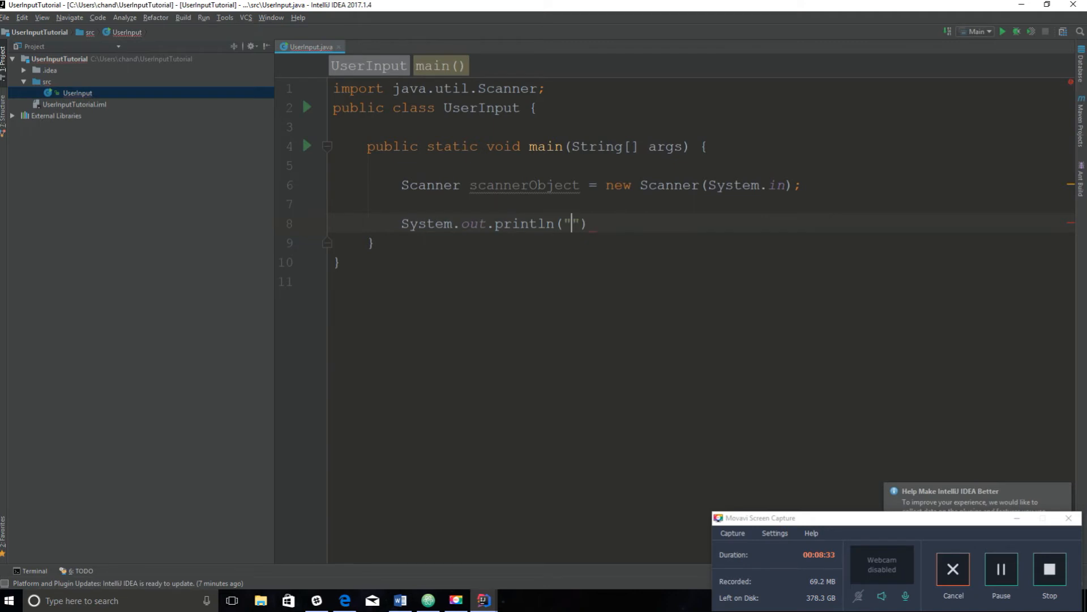
text(Enter)
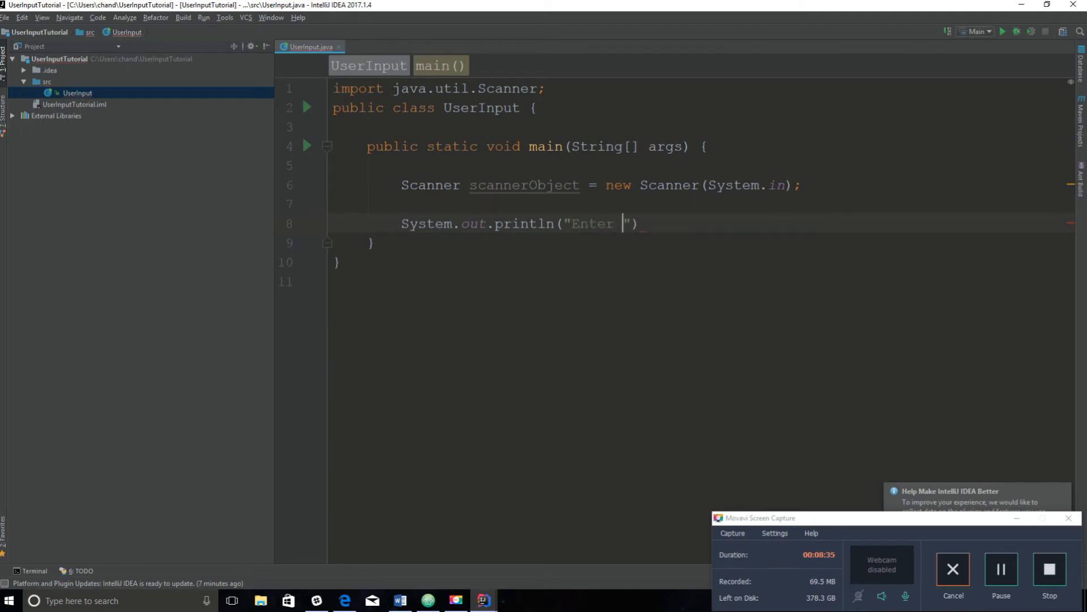
text(two numbers)
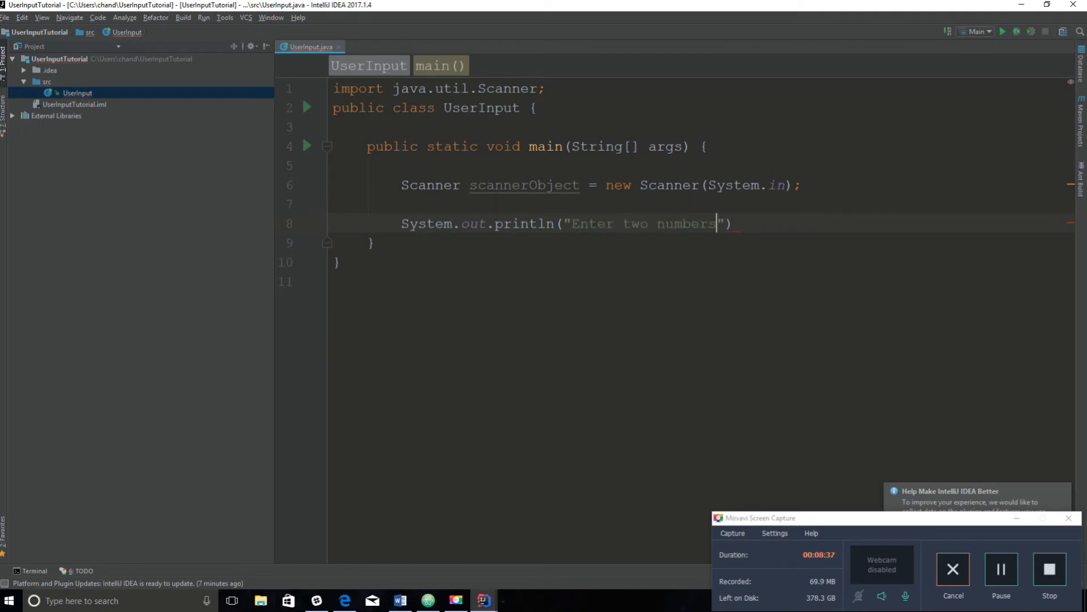
text(: ");)
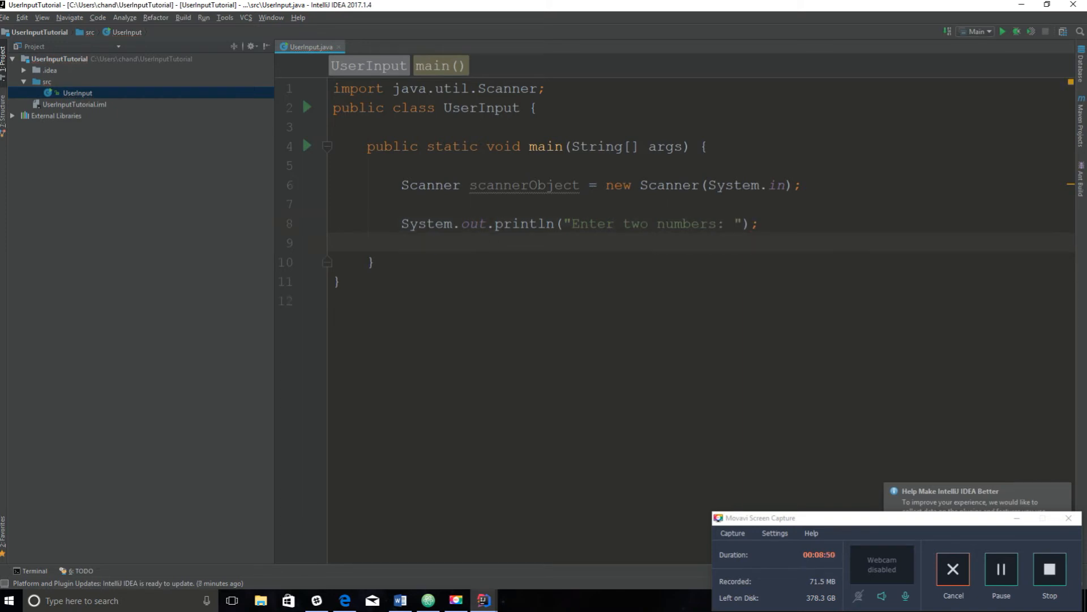
click(401, 241)
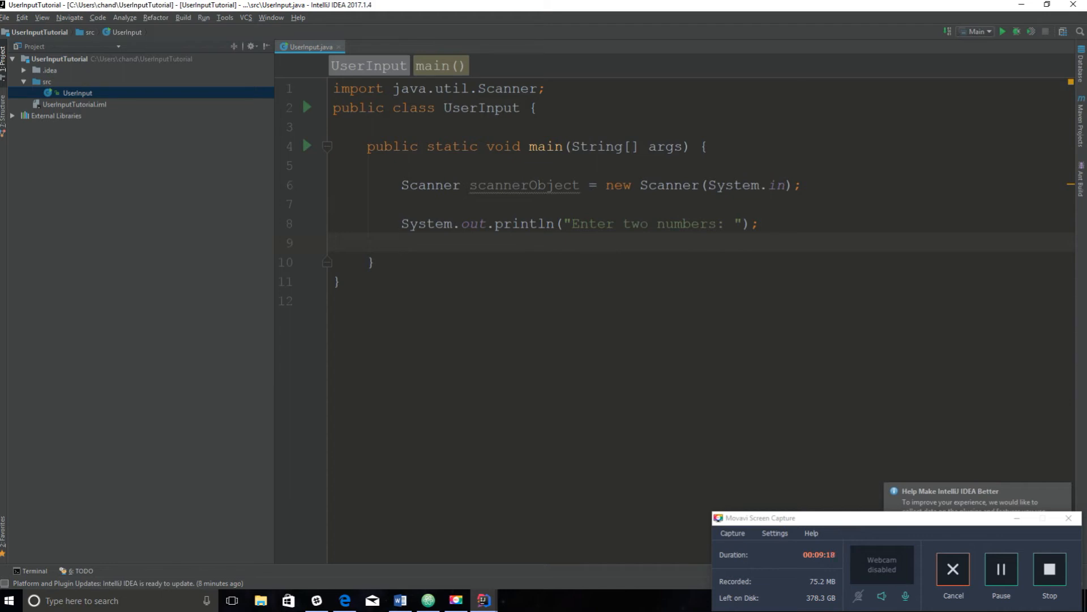
Step: Declare 'int userInput = scannerObject.nextInt();' on line 9 using code completion
text(int)
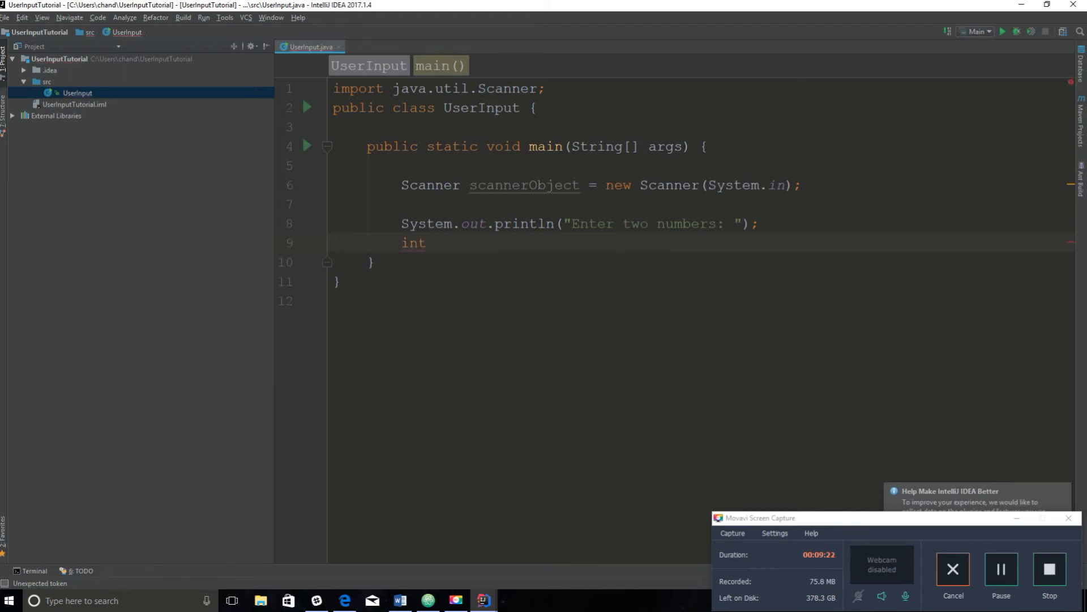
text(user)
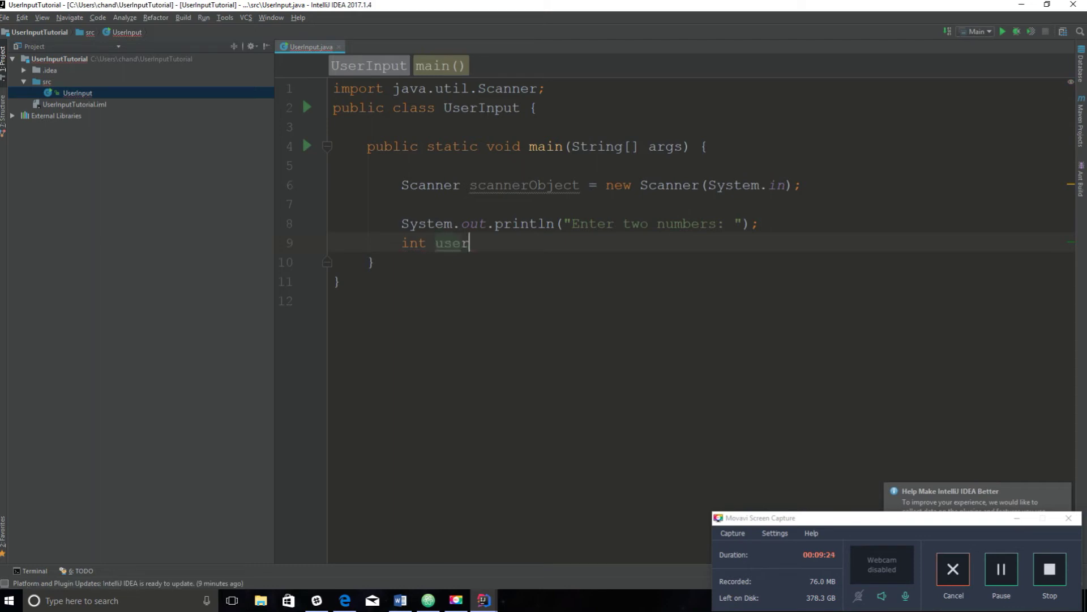
text(Input)
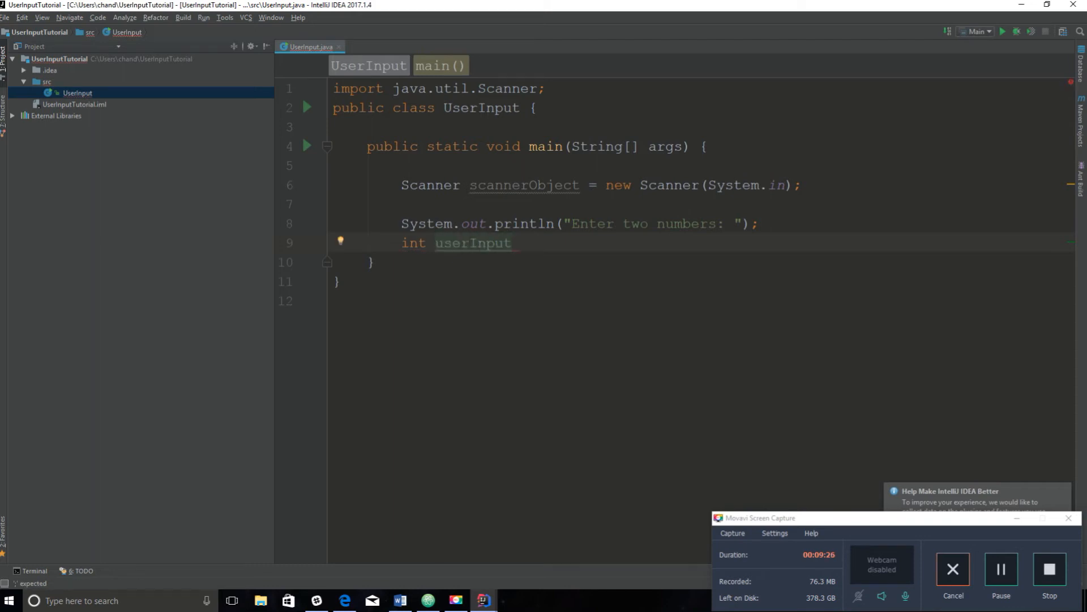
text(=)
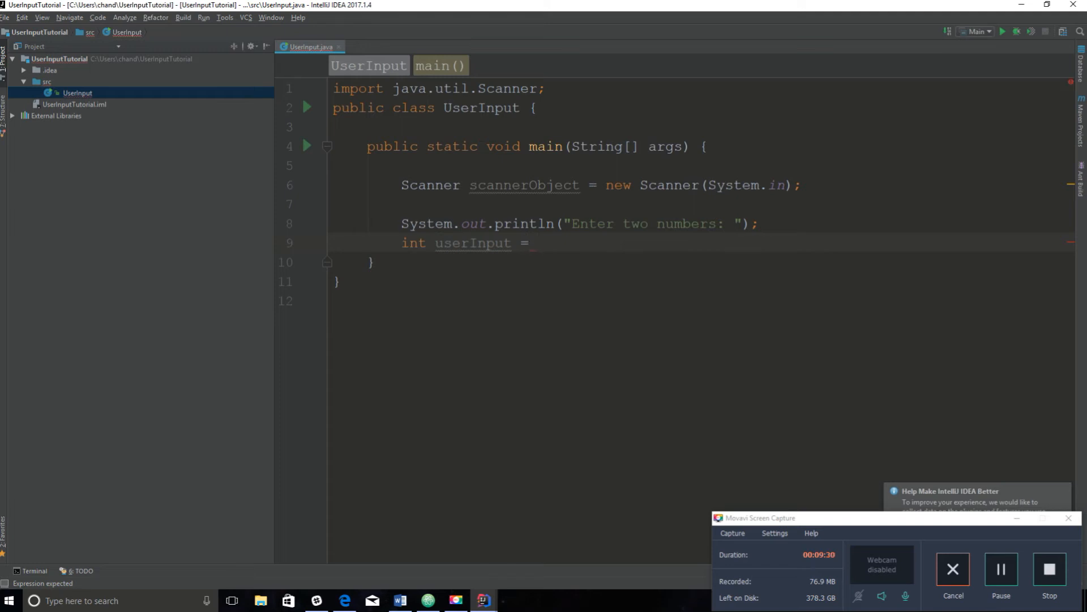
text(scannerObject)
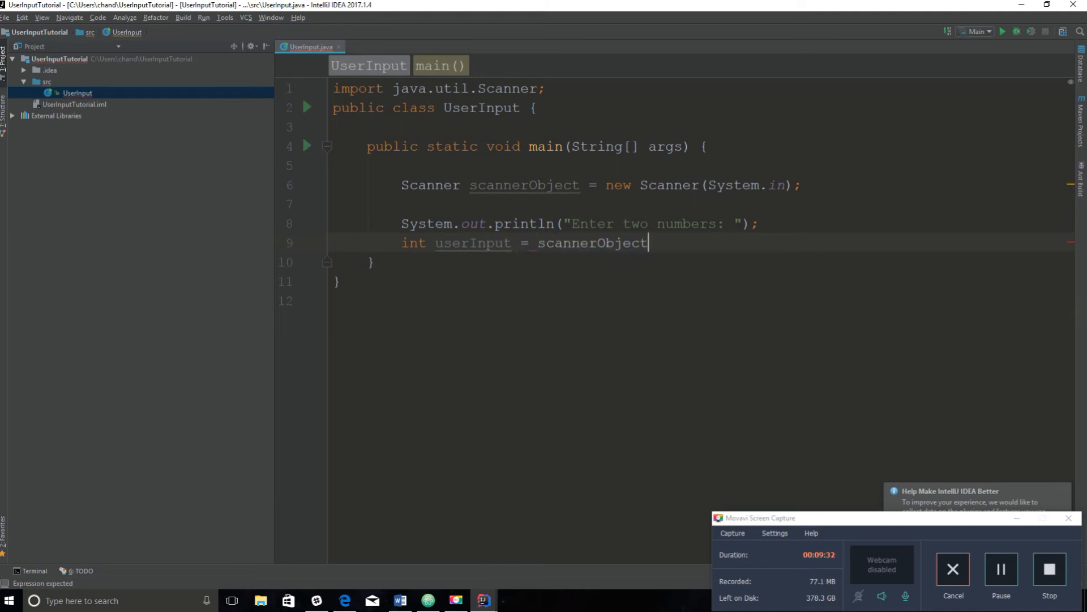
text(.nextInt()
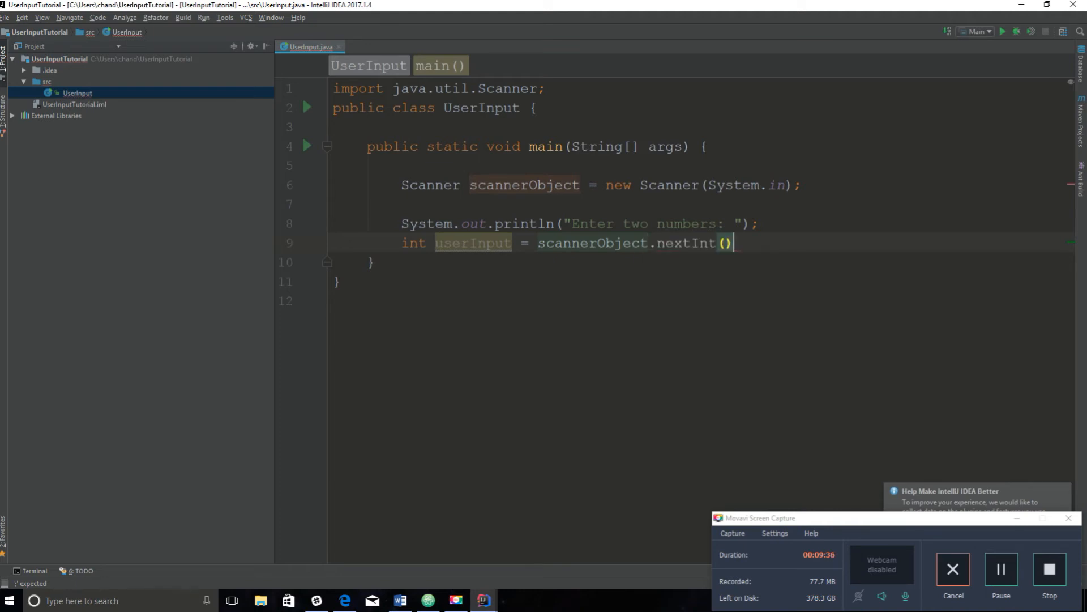
text(;)
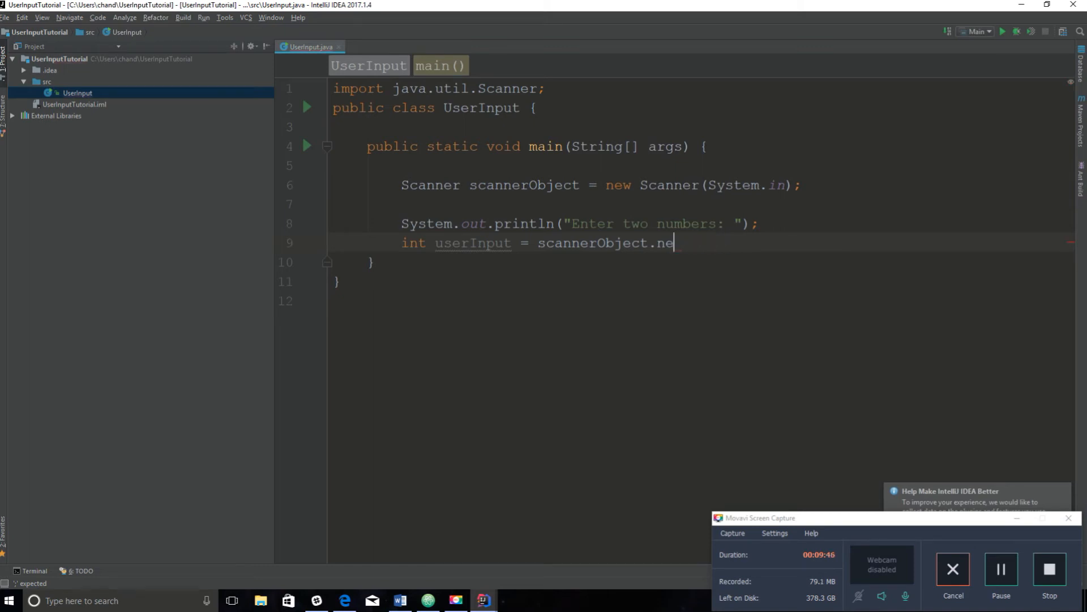
key(Backspace)
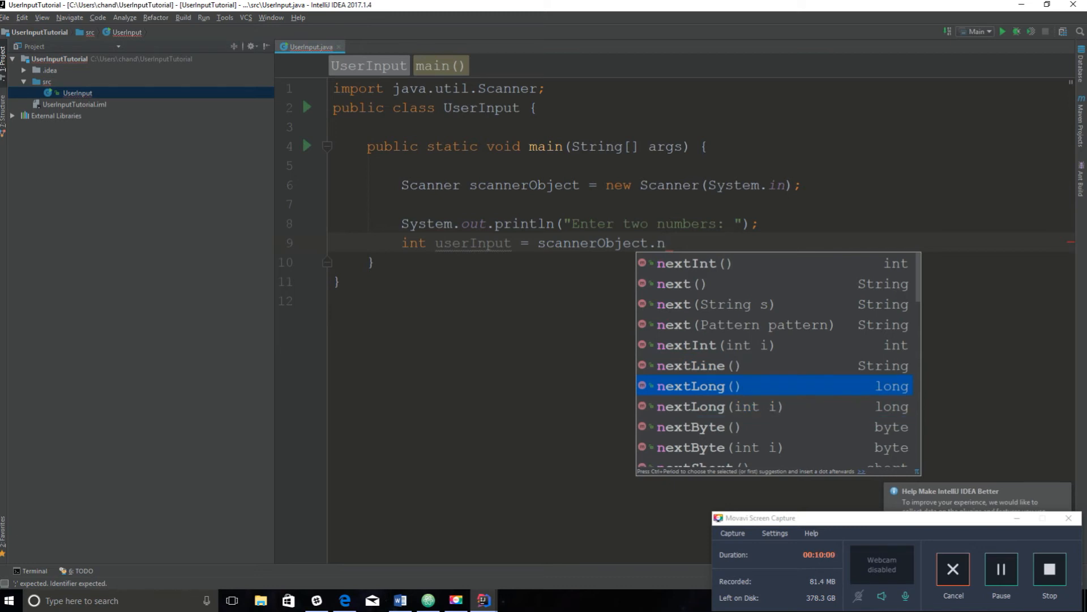
scroll(down, 3)
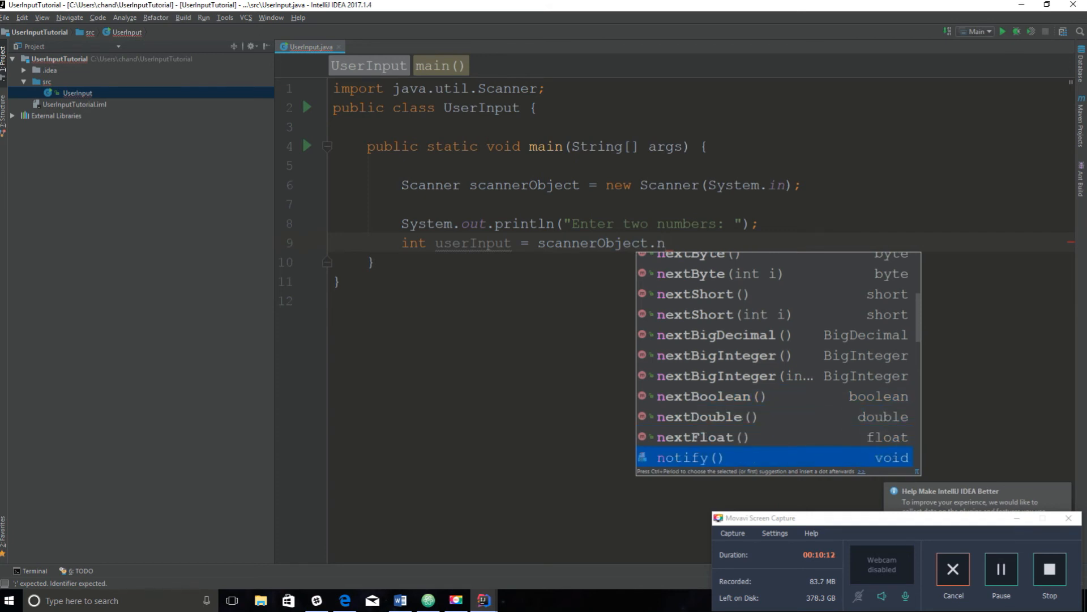
scroll(up, 3)
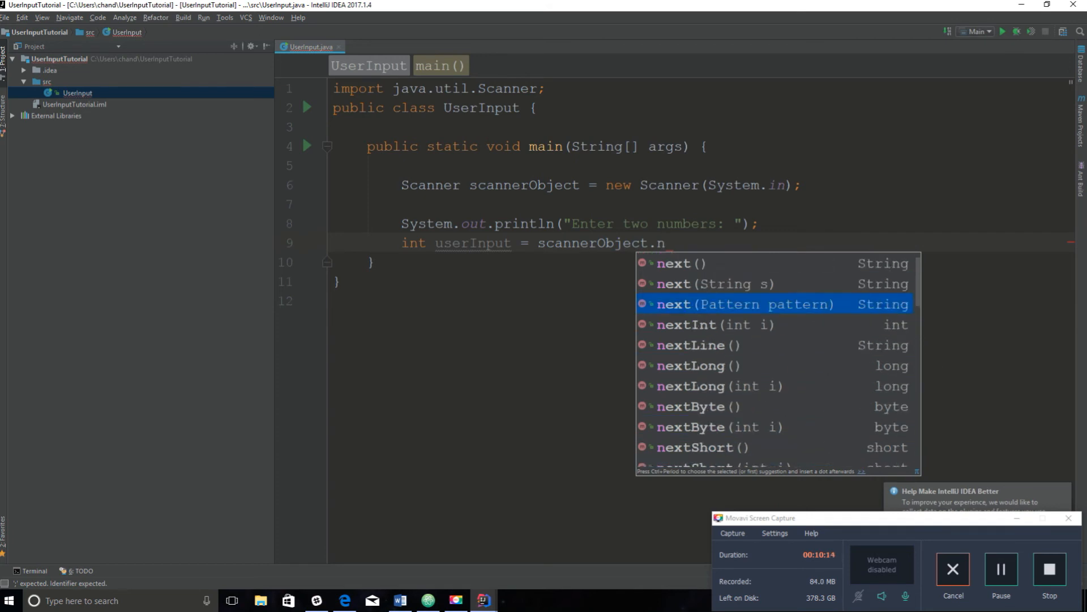
scroll(down, 3)
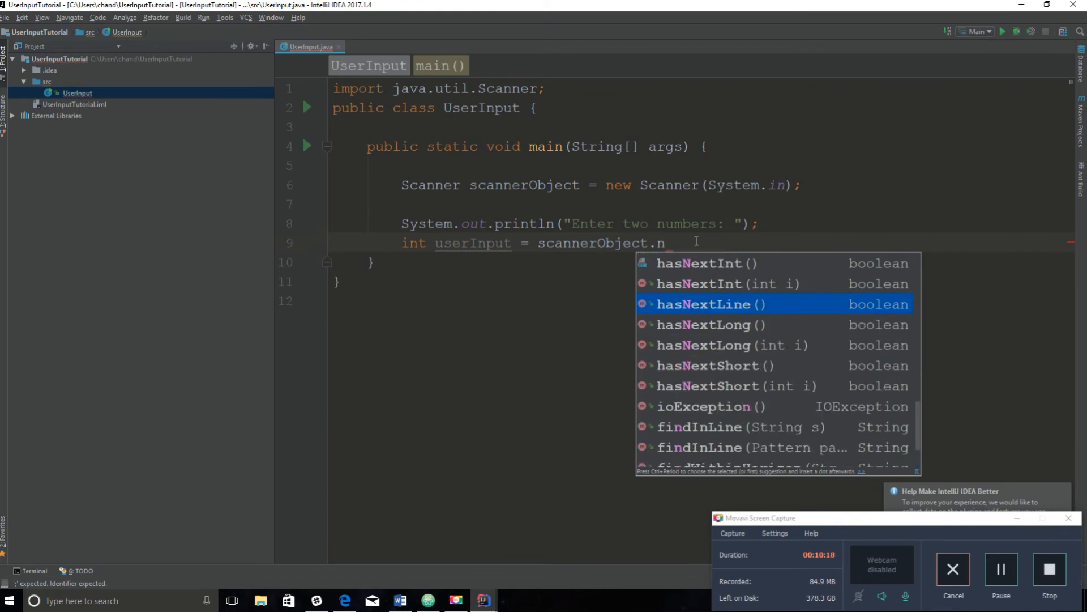
scroll(down, 3)
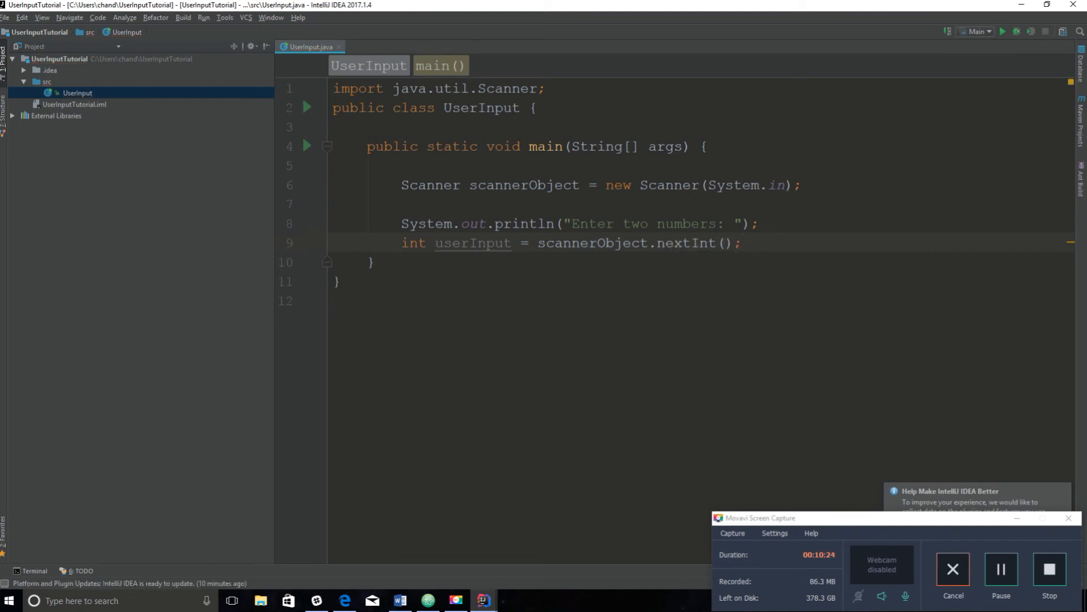
key(Enter)
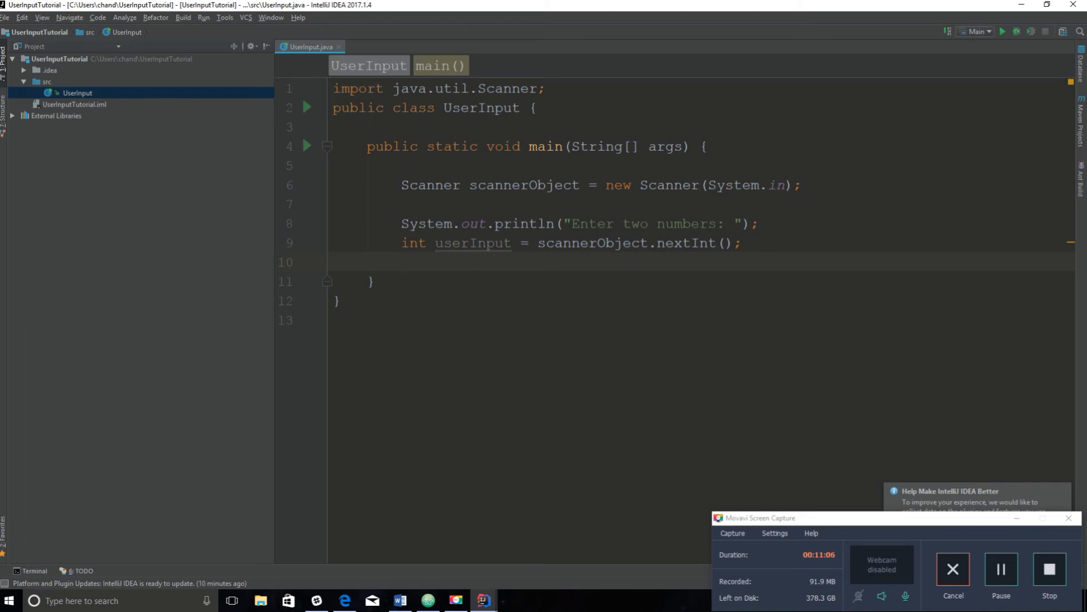
Step: Declare 'int userInput2 = scannerObject.nextInt();' on the following line
text(int)
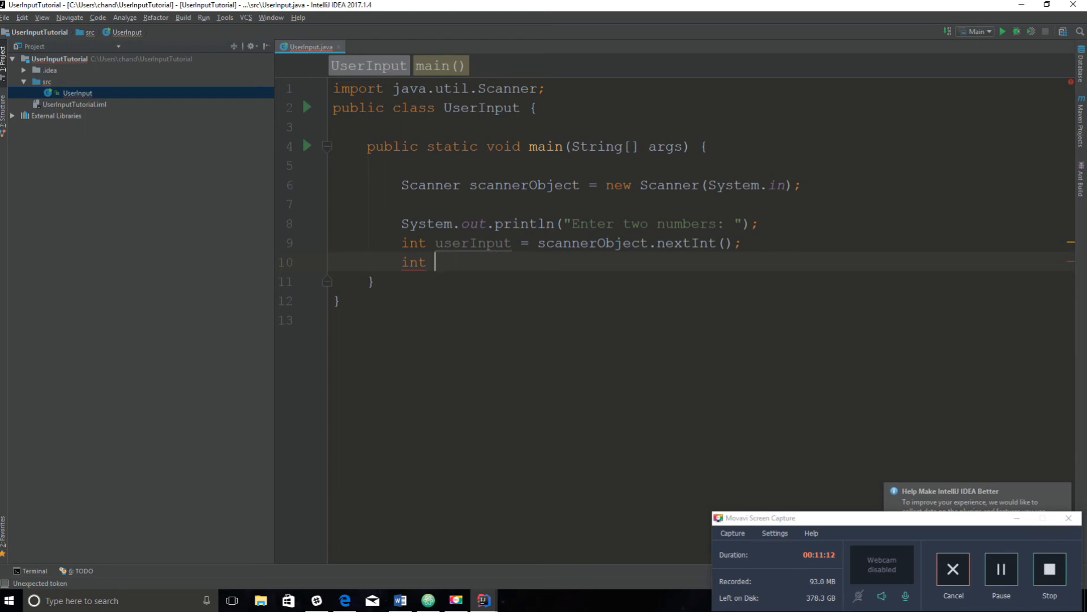
text(userI)
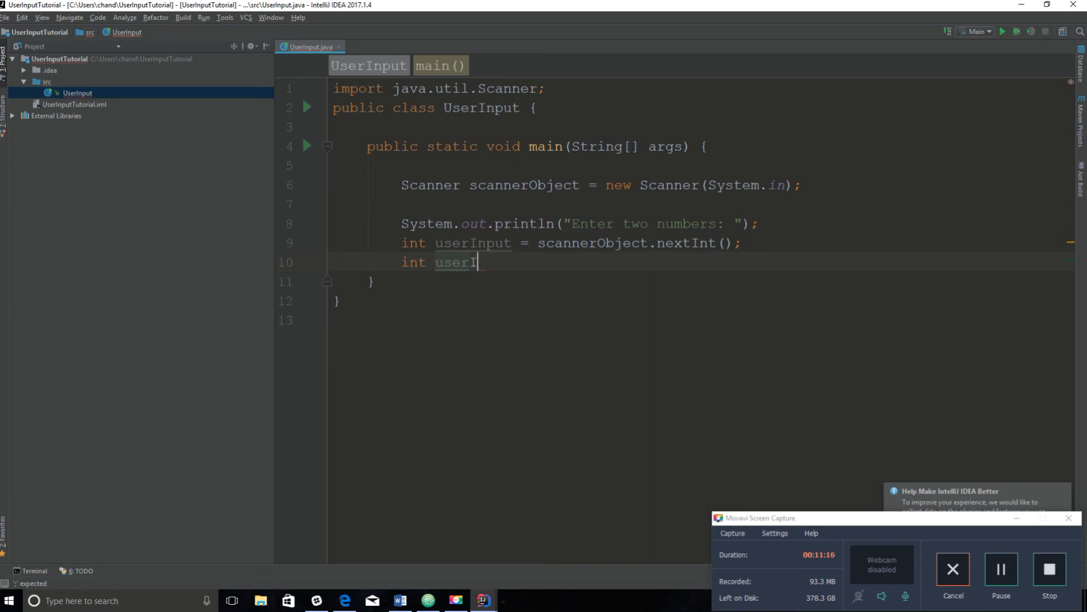
text(nput2 =)
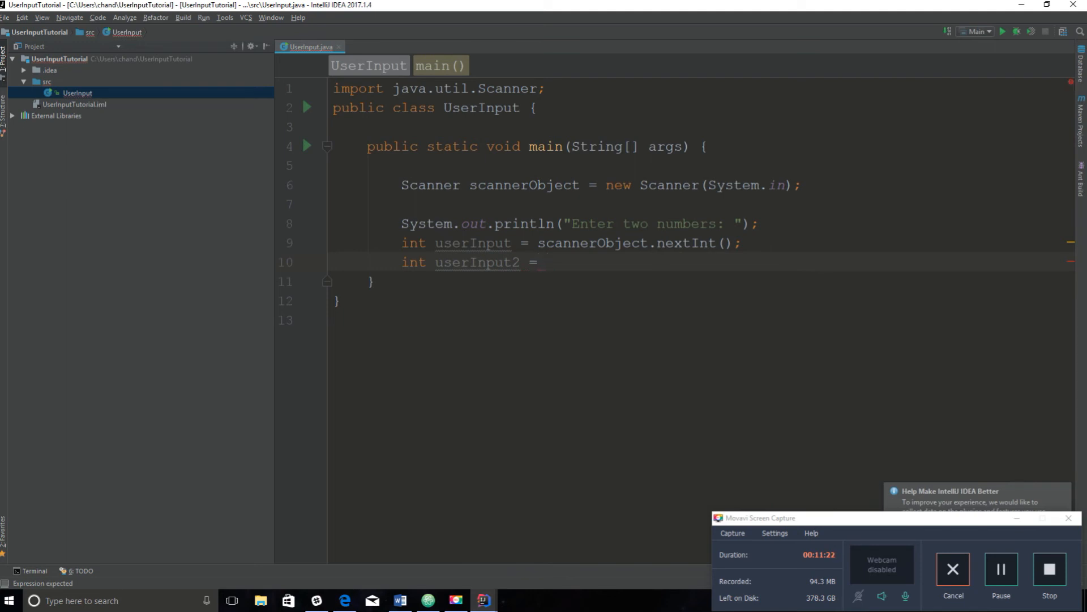
text(scannerObject.)
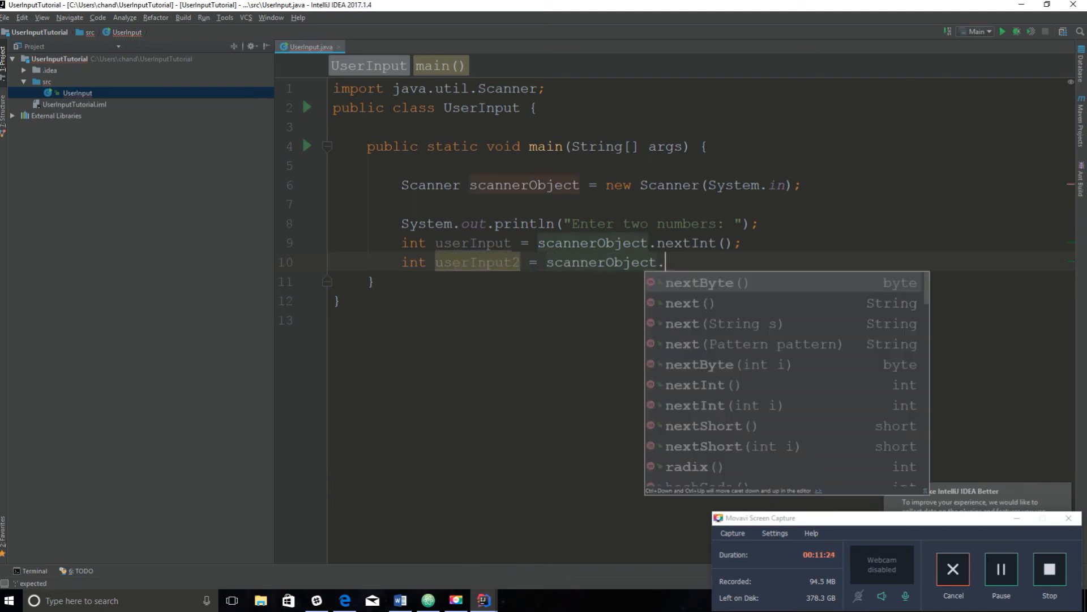
text(nextInt()
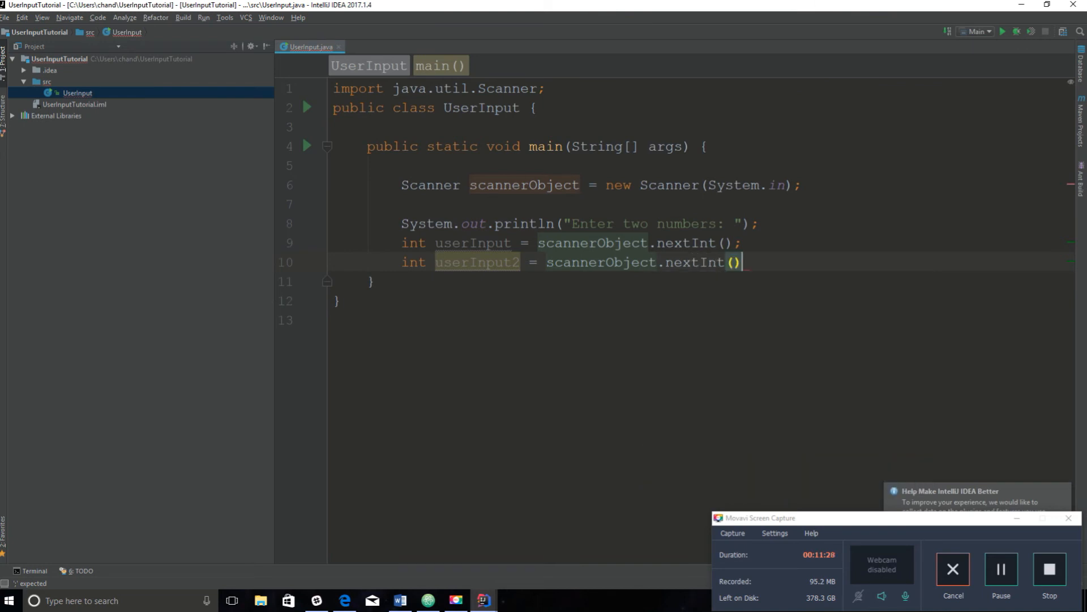
text(;)
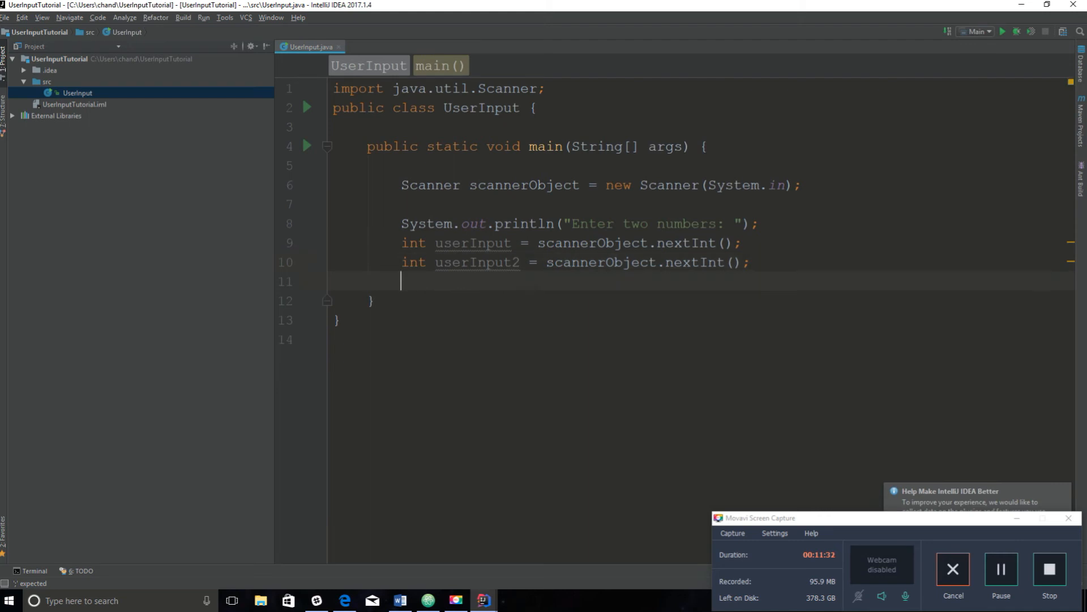
key(enter)
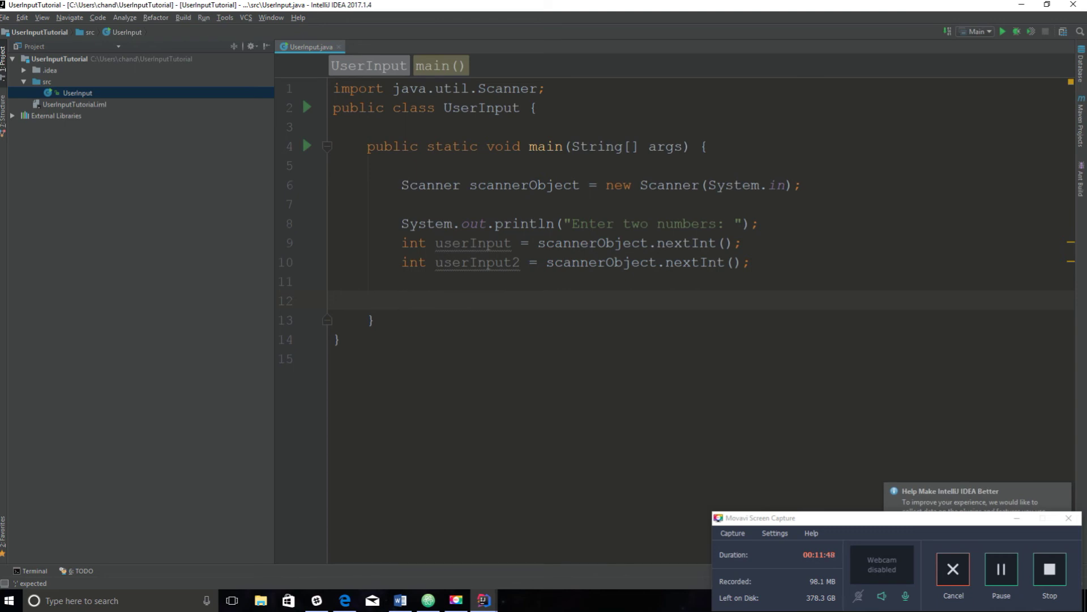
Step: Add 'System.out.println(userInput + userInput2);' on line 12 using the sout template
click(401, 300)
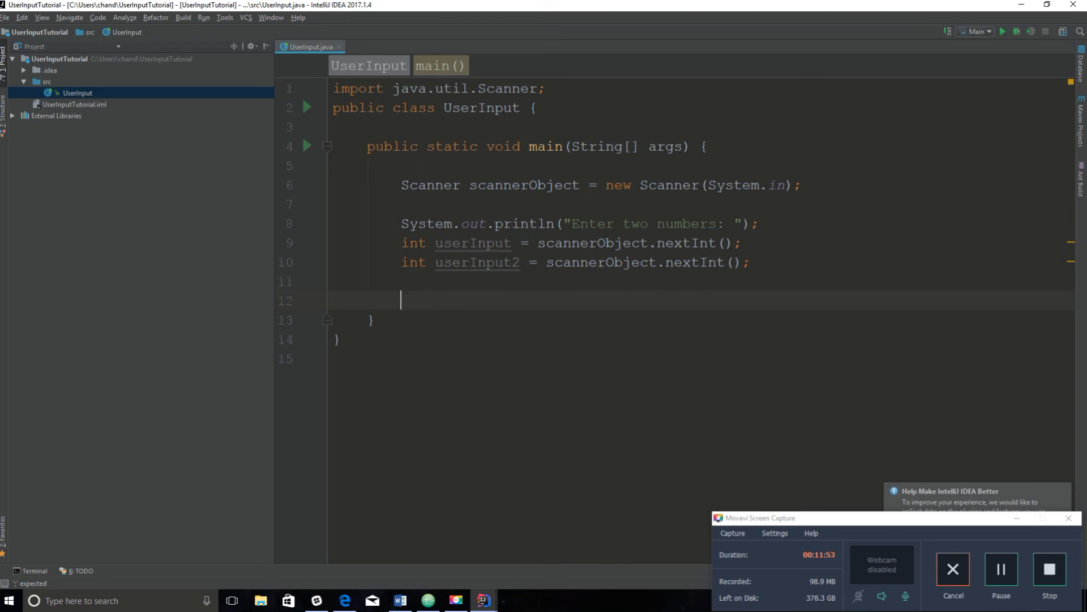
text(sout)
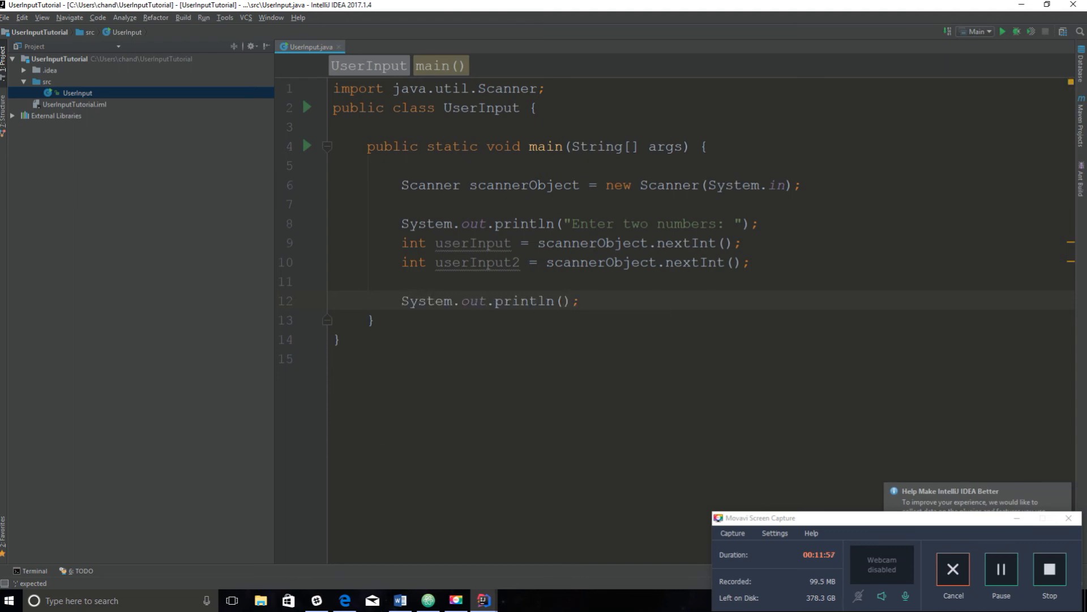
text(userInput)
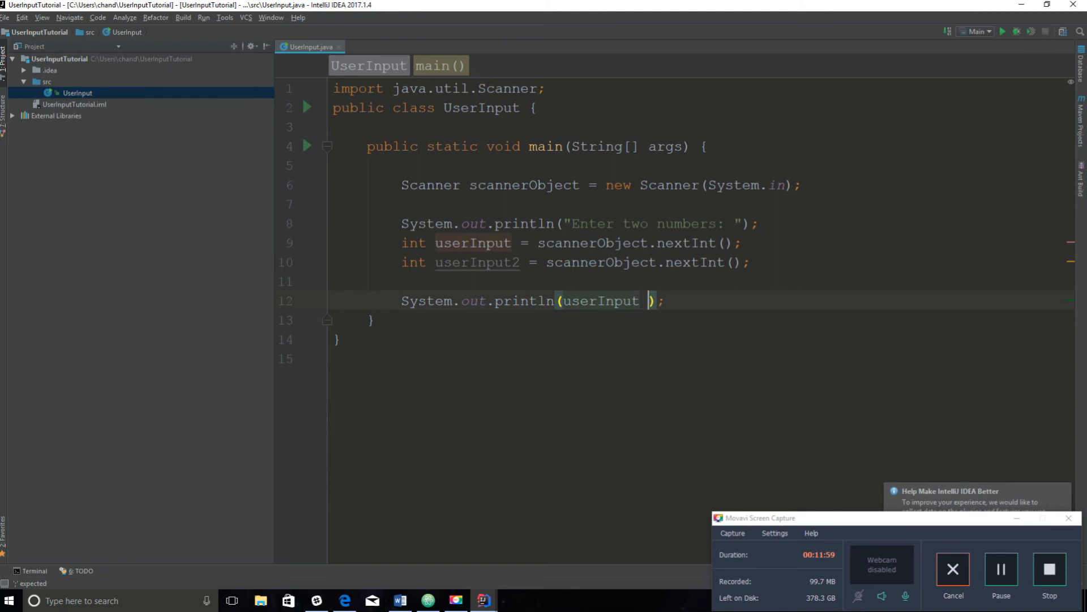
text(+ userInput2)
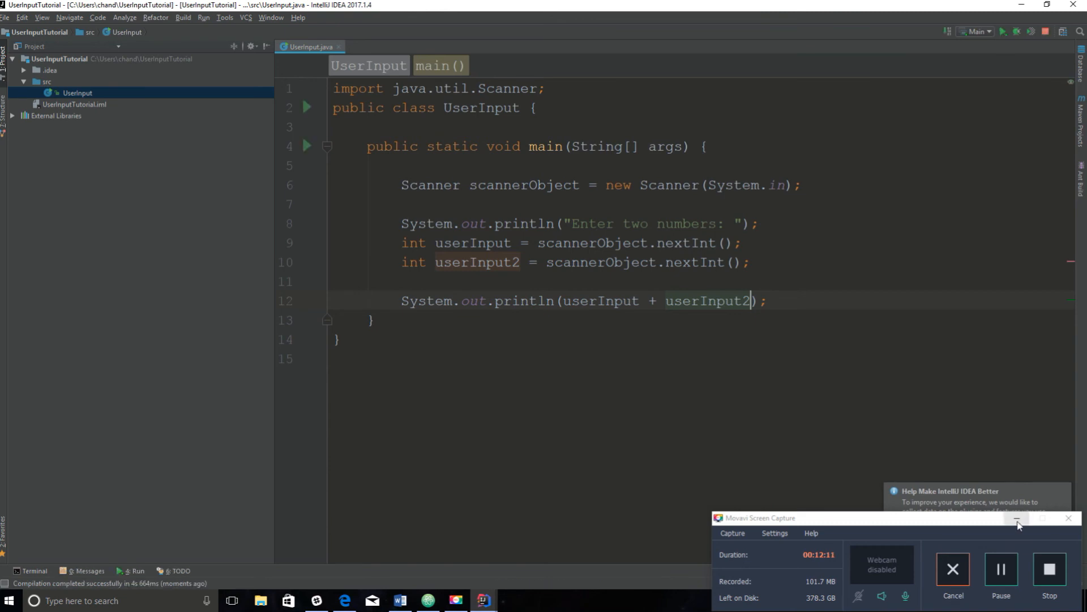
Step: Run UserInput and enter two numbers in the Run console
click(1003, 32)
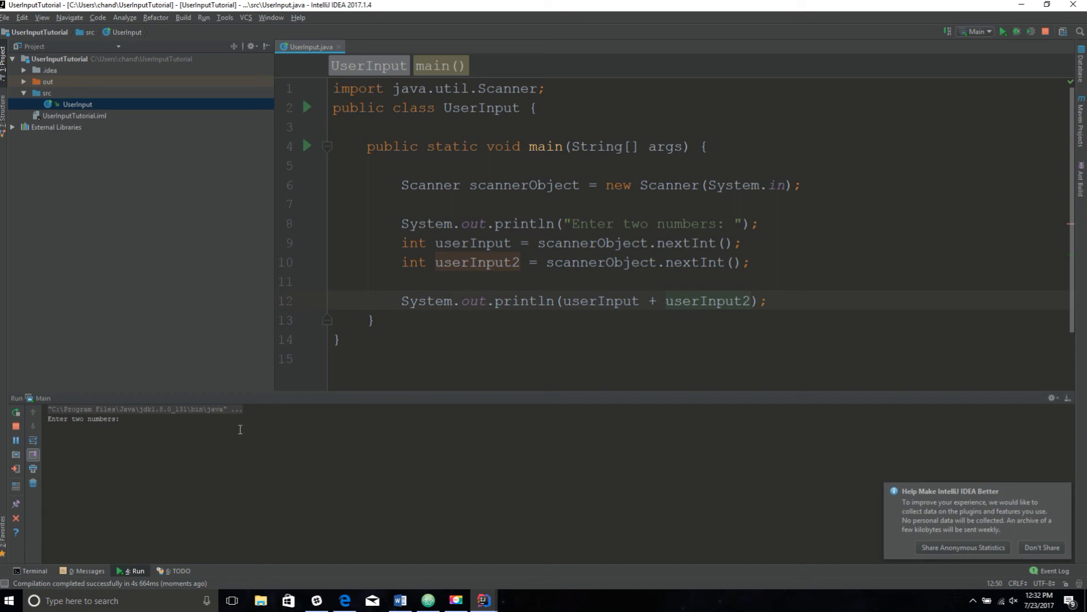
click(157, 428)
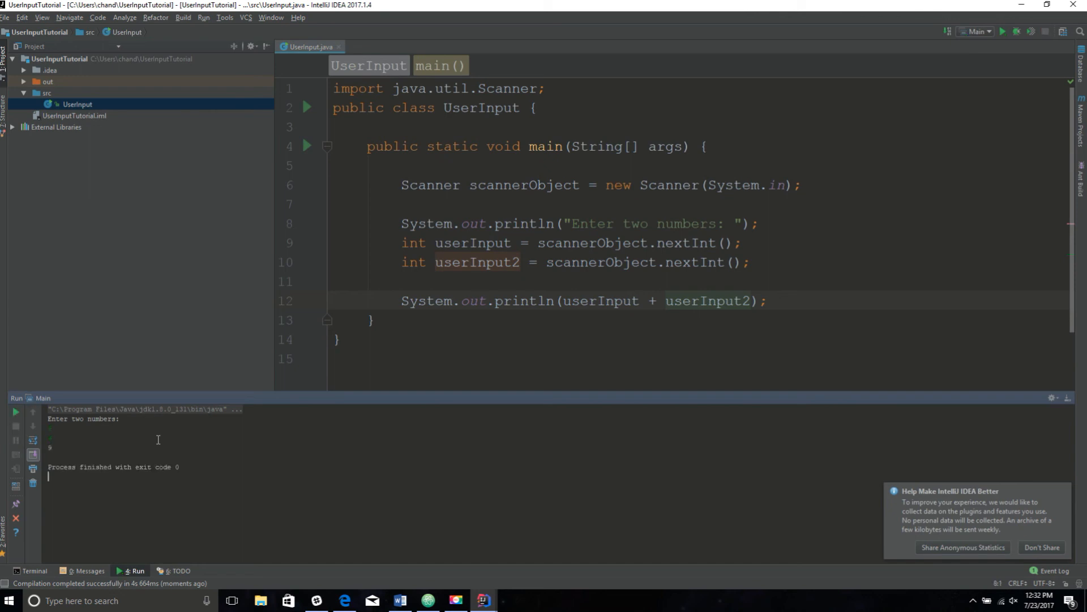
mouse_move(686, 307)
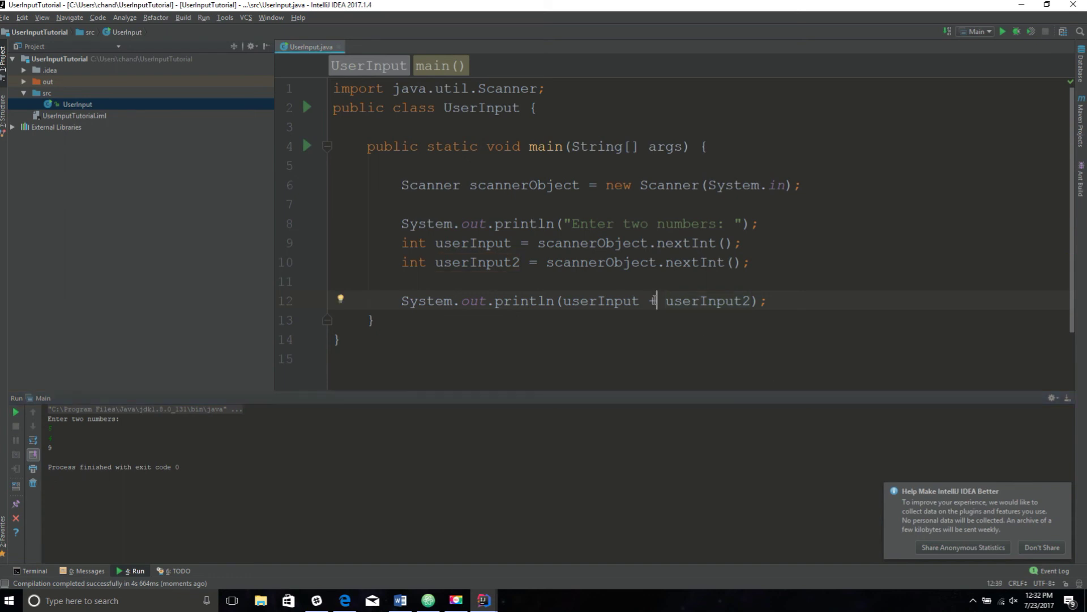
Step: Change the printed expression to userInput * userInput2 and enter two numbers to rerun
text(*)
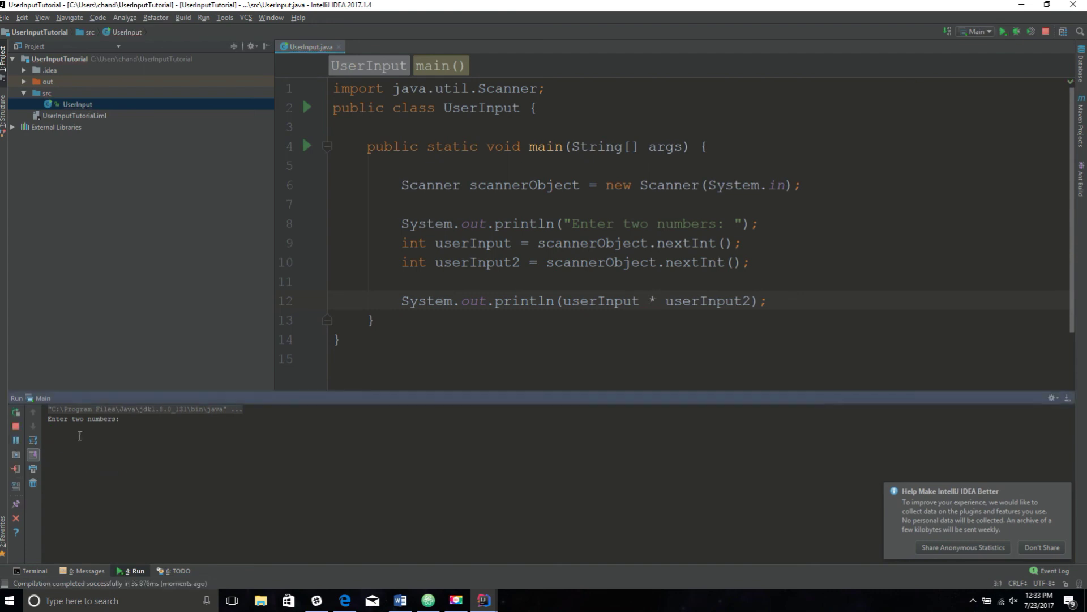
click(77, 437)
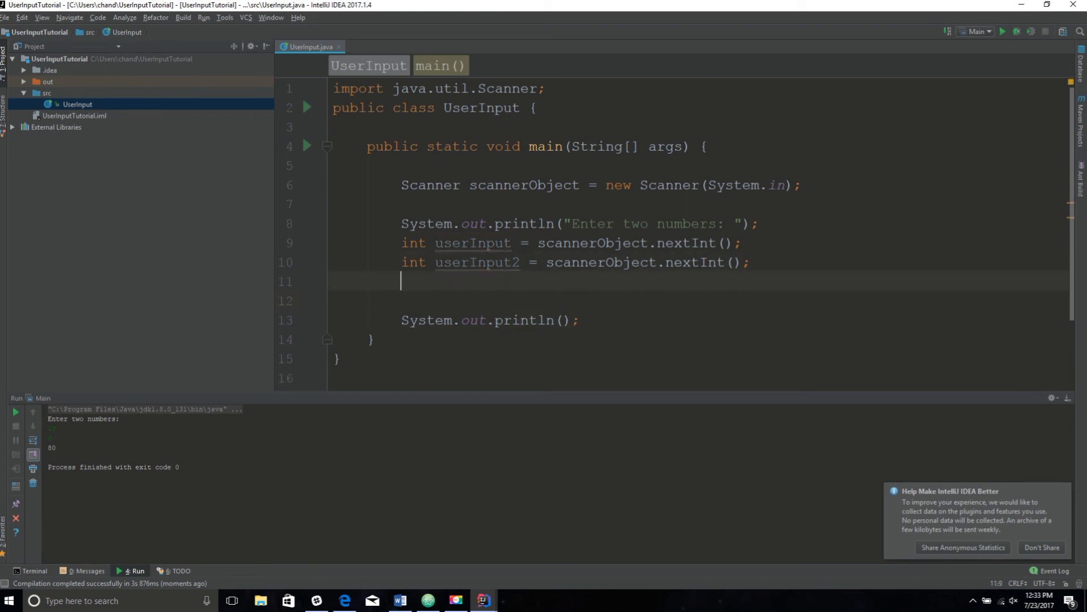
Step: Add 'int total = userInput * userInput2;', print total, and rerun Main
text(int)
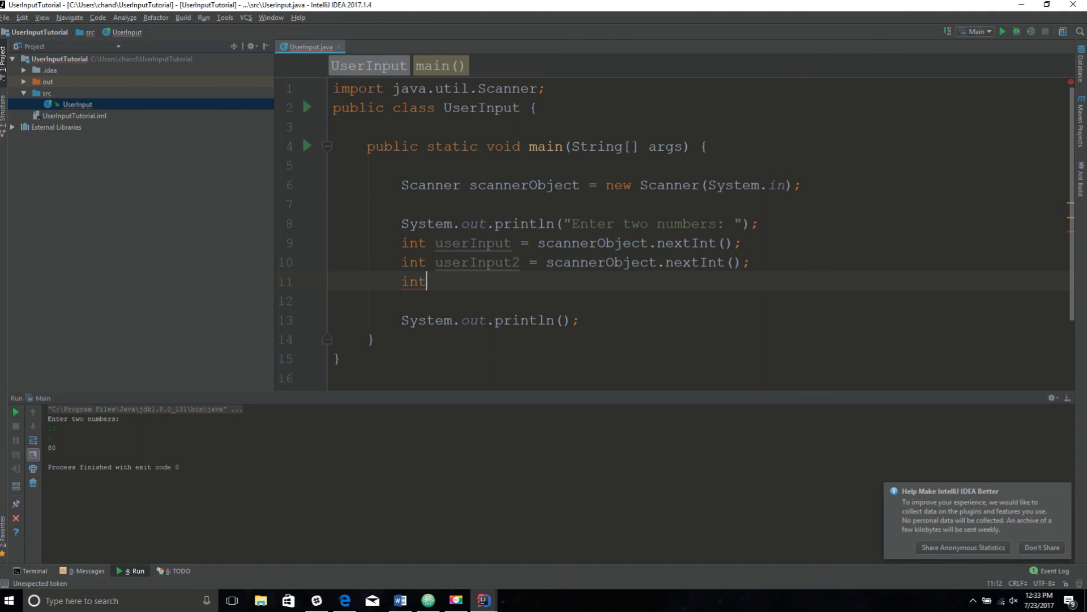
text(total)
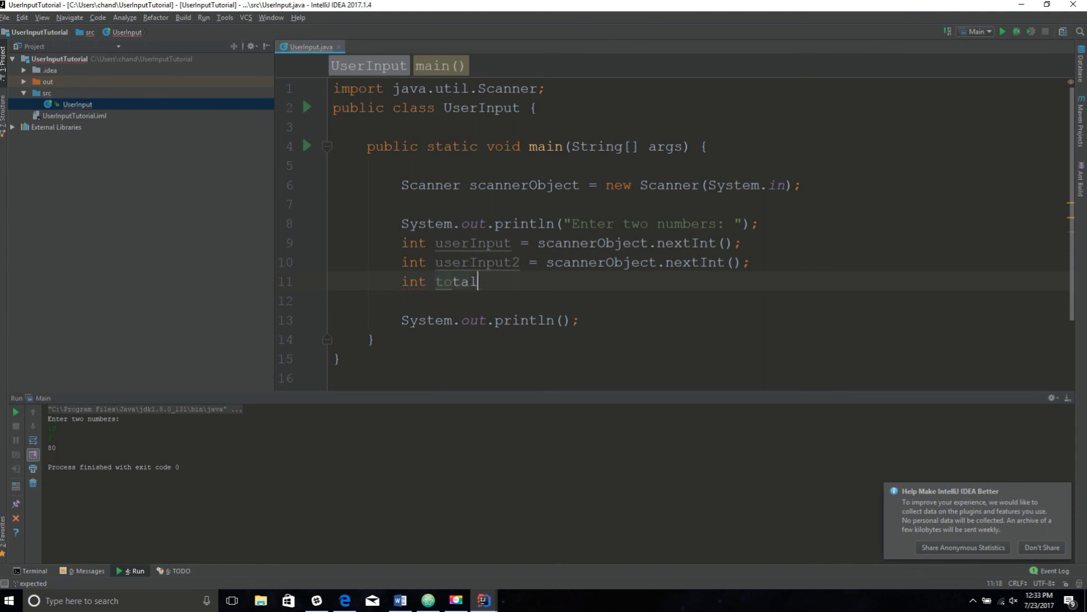
text(=)
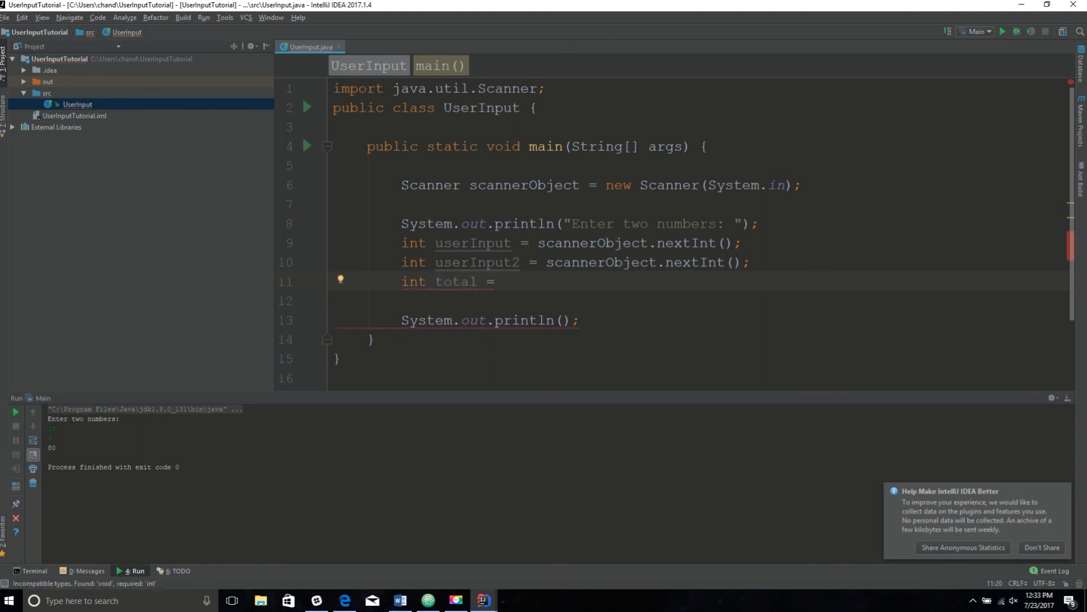
text(userInput)
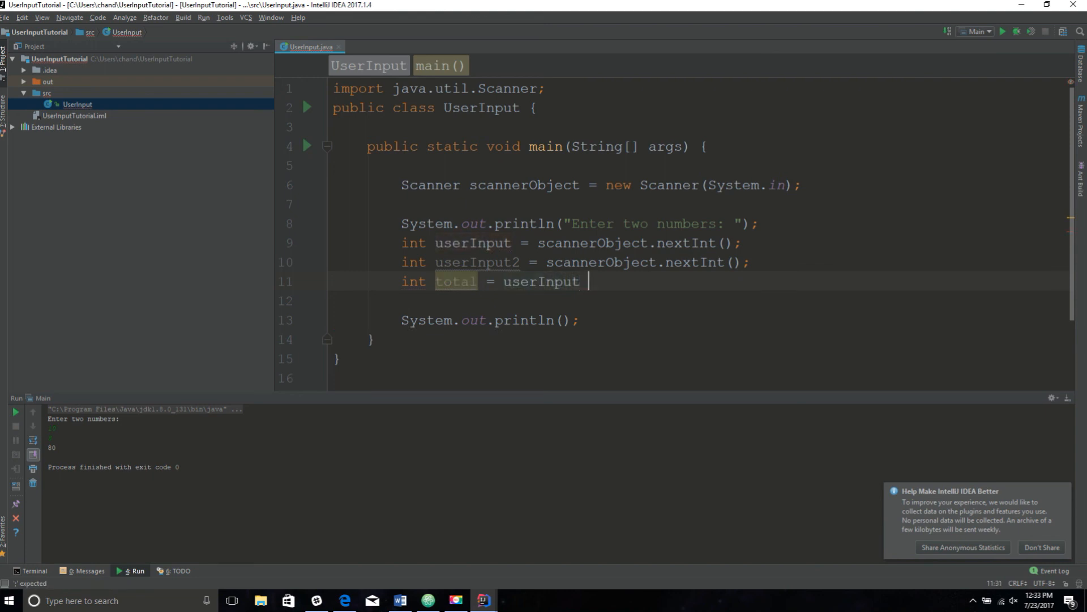
text(* userInput2;)
click(701, 320)
text(total)
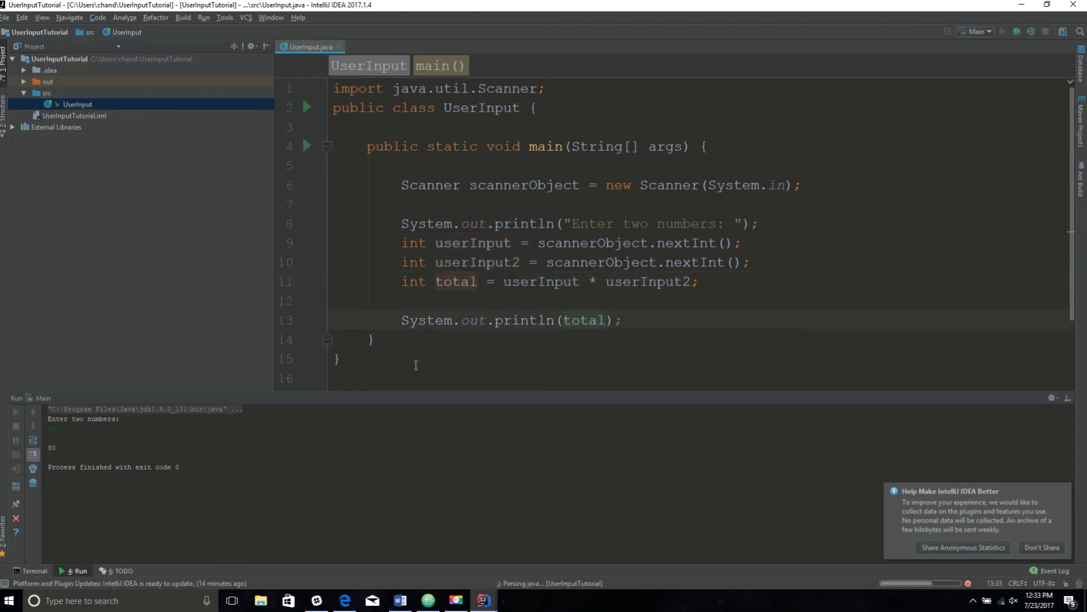
click(1003, 32)
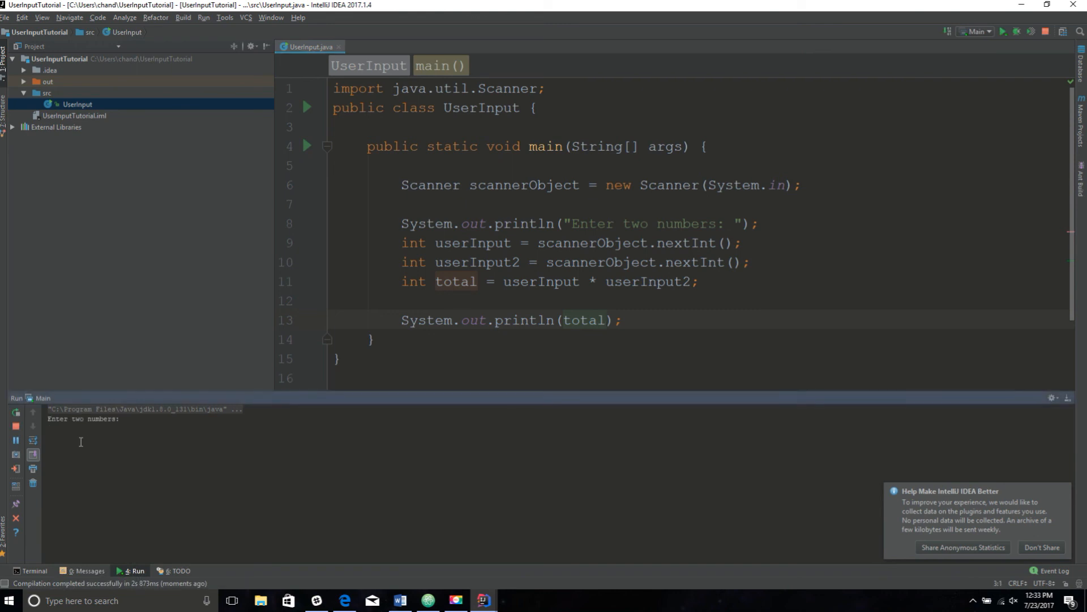